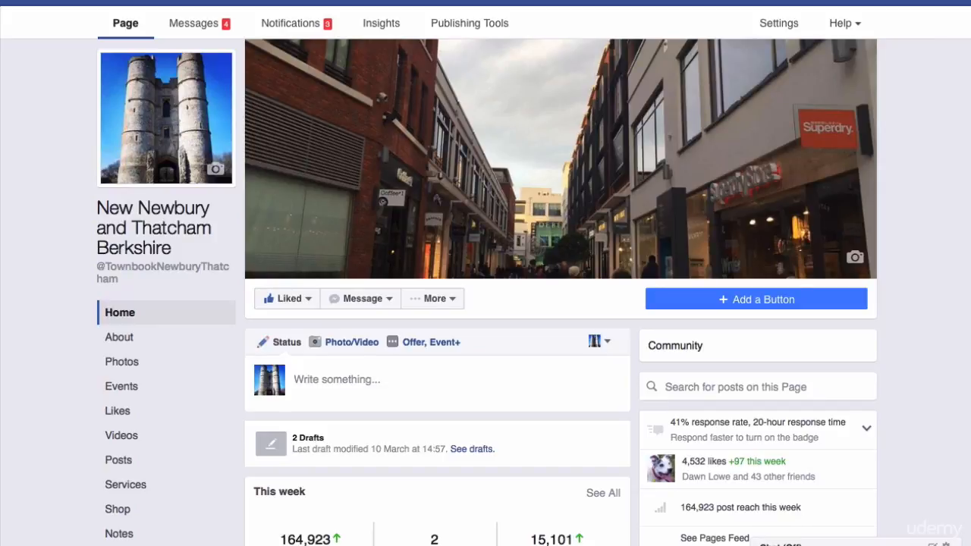
Start creating a new advert from the account dropdown's Create Adverts option
{"action": "scroll", "scroll_direction": "down", "scroll_amount": 3}
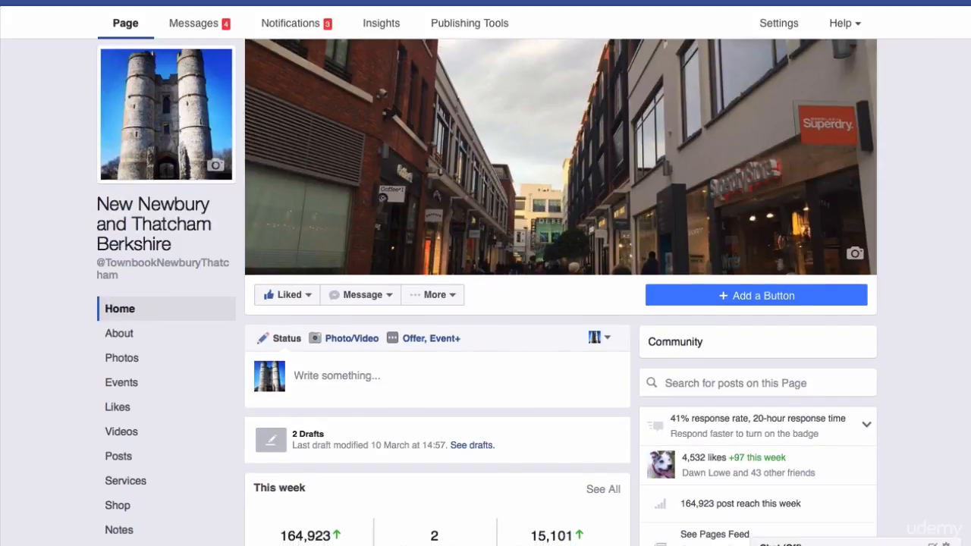
{"action": "mouse_move", "coordinate": [704, 464]}
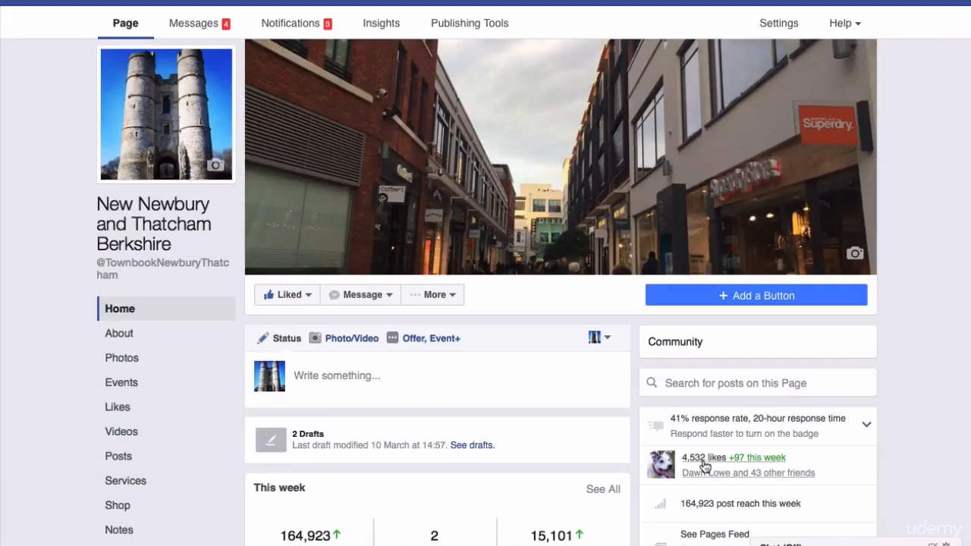
{"action": "mouse_move", "coordinate": [700, 463]}
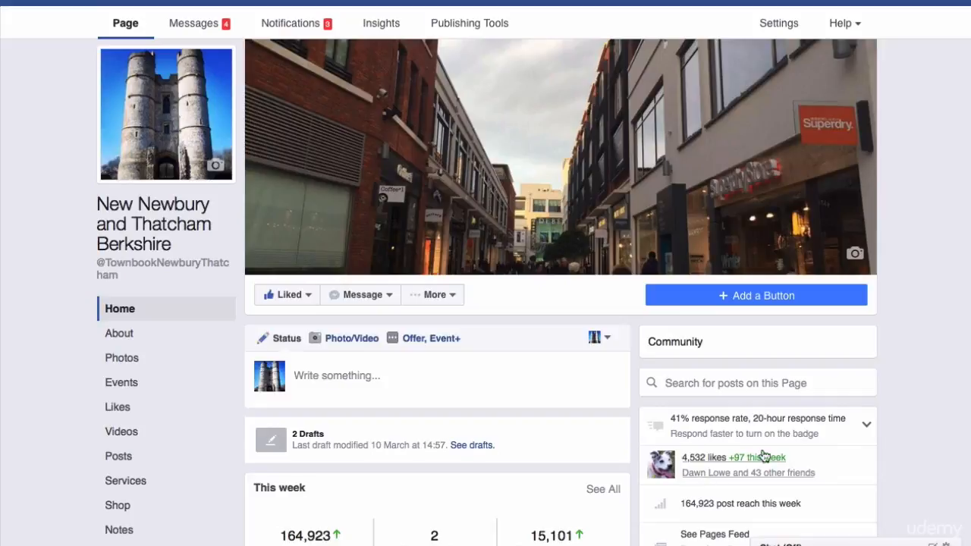
{"action": "scroll", "scroll_direction": "down", "scroll_amount": 3}
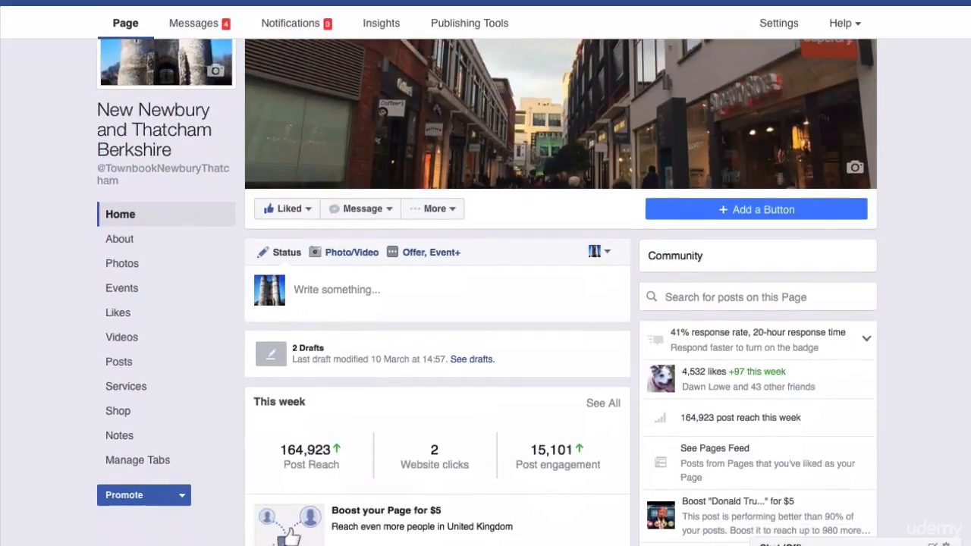
{"action": "scroll", "scroll_direction": "down", "scroll_amount": 3}
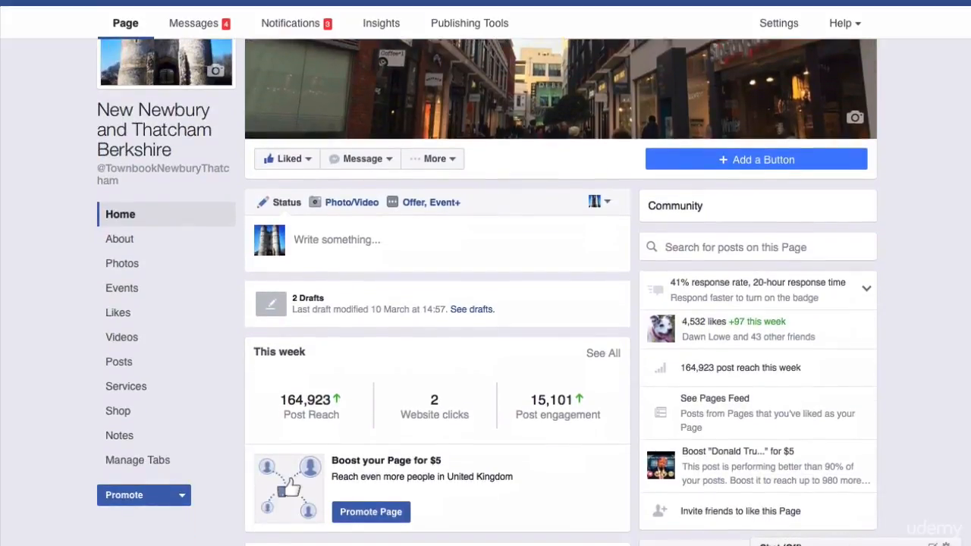
{"action": "scroll", "scroll_direction": "down", "scroll_amount": 3}
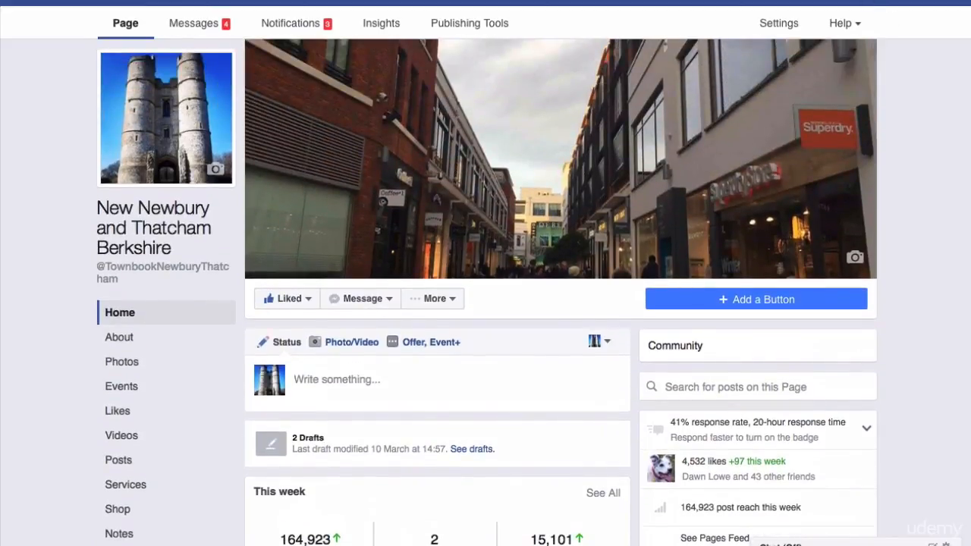
{"action": "left_click", "coordinate": [879, 14]}
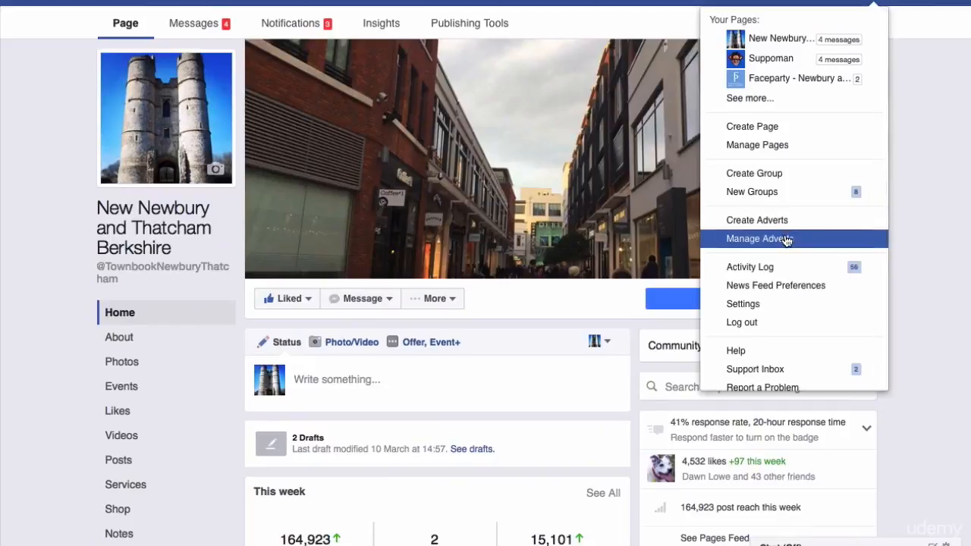
{"action": "mouse_move", "coordinate": [781, 220]}
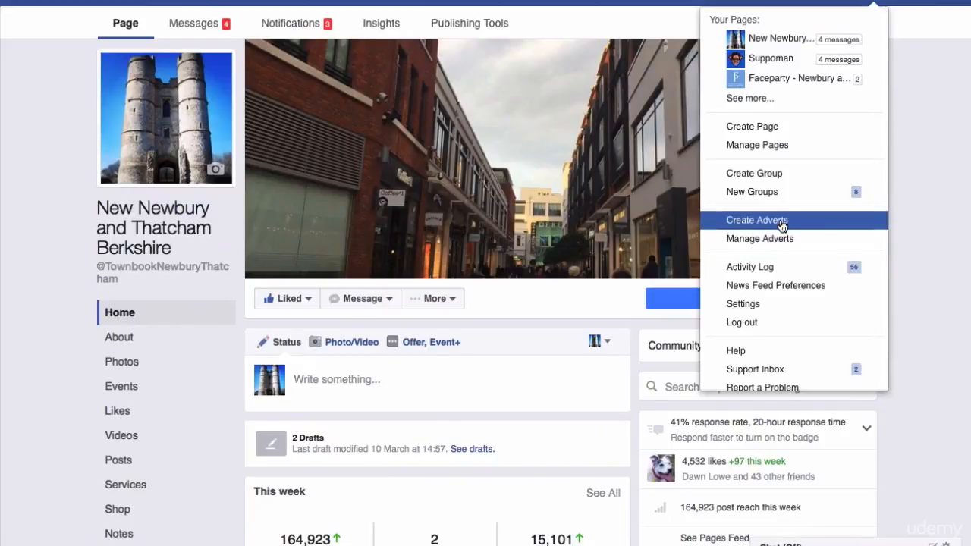
{"action": "left_click", "coordinate": [755, 220]}
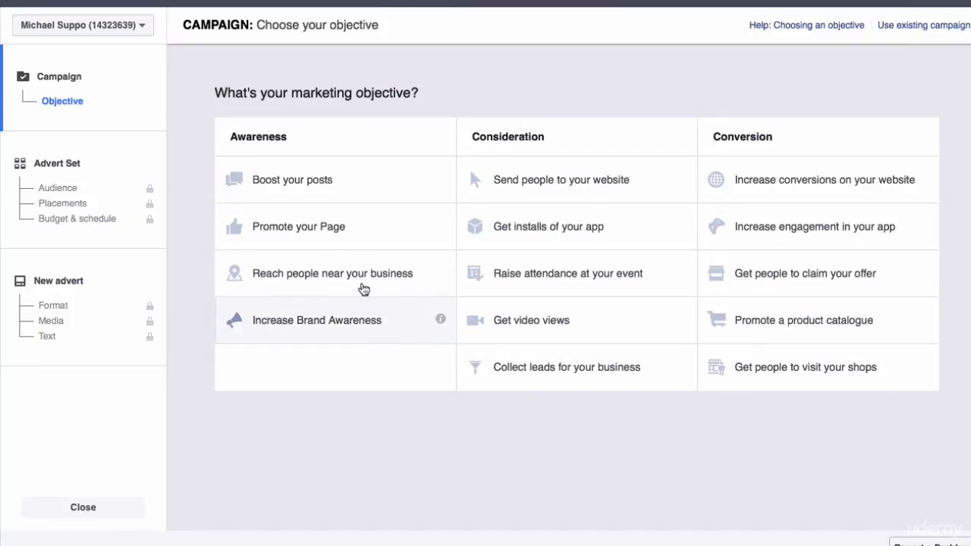
{"action": "mouse_move", "coordinate": [316, 240]}
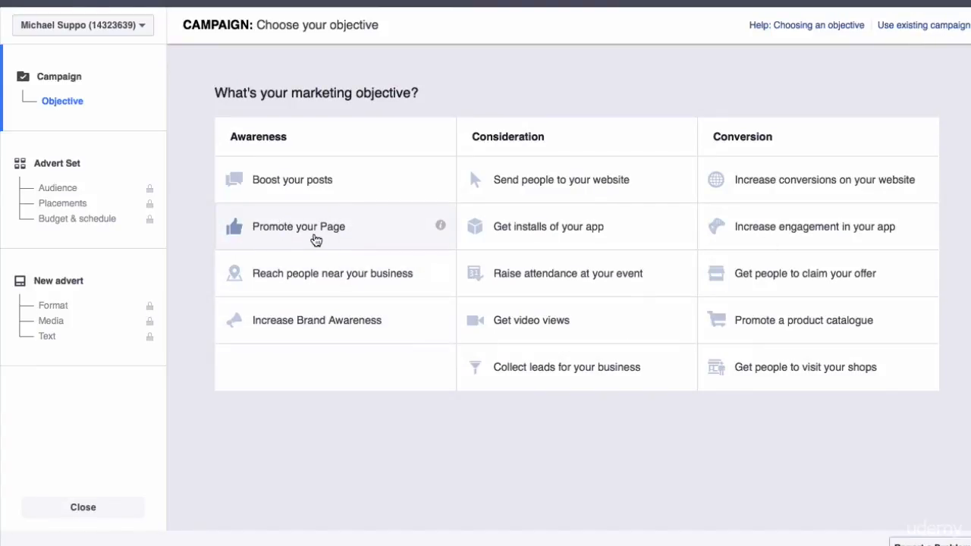
{"action": "mouse_move", "coordinate": [337, 244]}
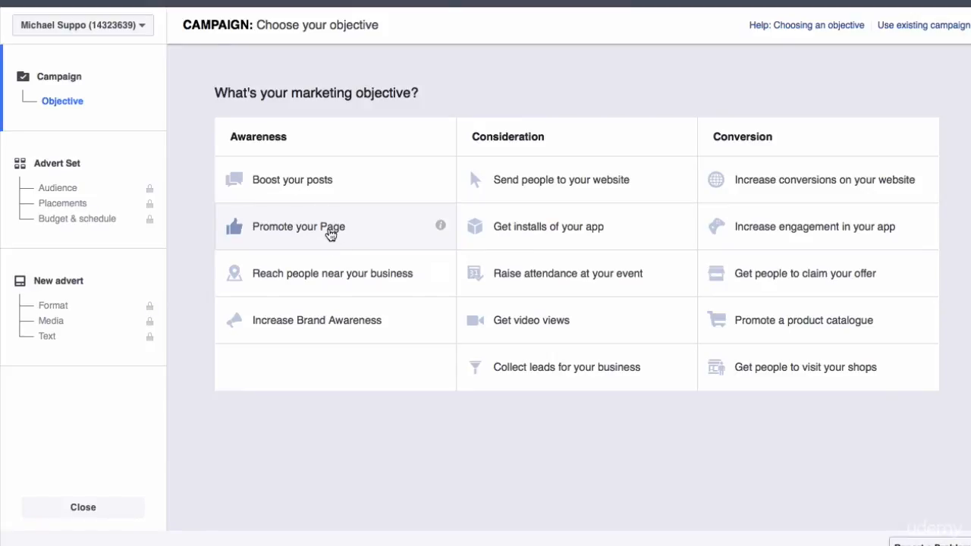
Choose the Promote your Page objective, name the campaign 'Newbu…' and continue to the advert set
{"action": "left_click", "coordinate": [297, 226]}
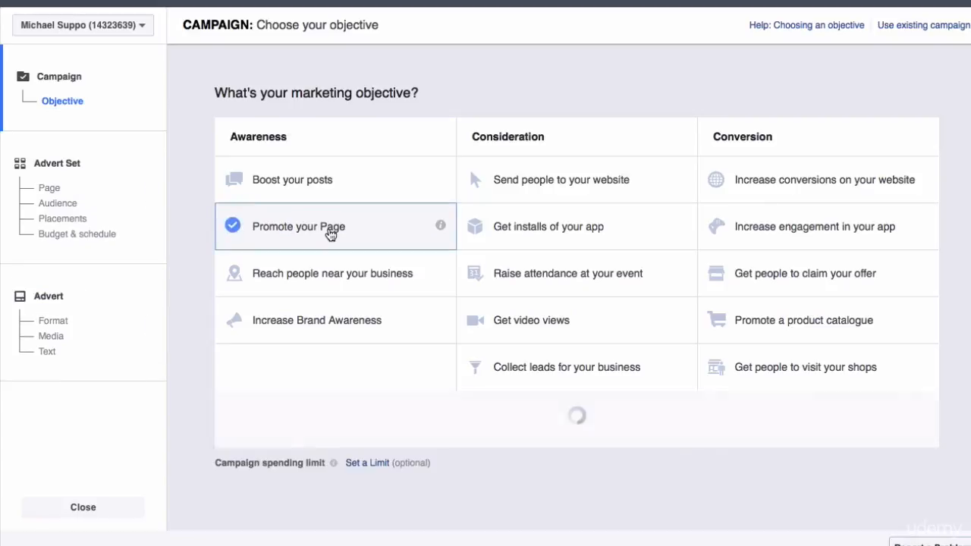
{"action": "left_click", "coordinate": [297, 226]}
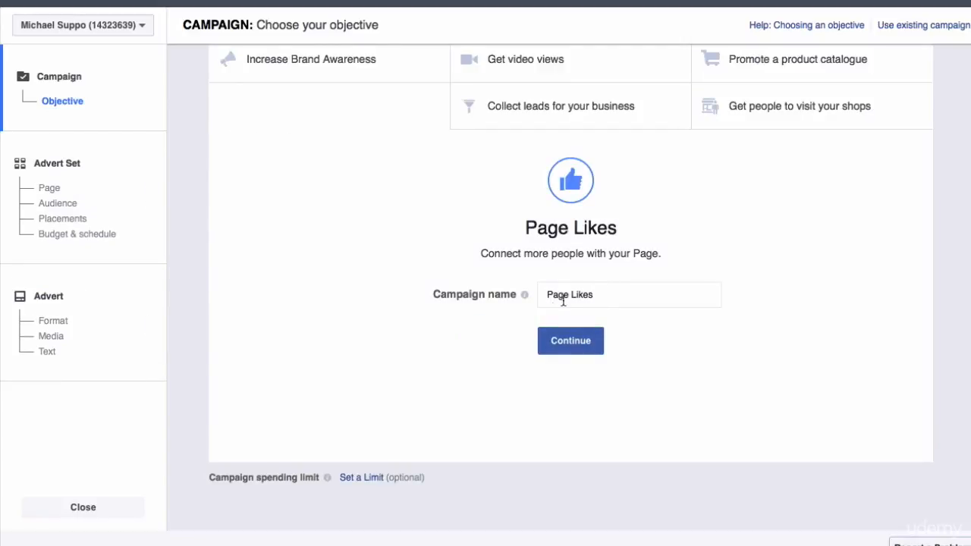
{"action": "type", "text": "Newbu"}
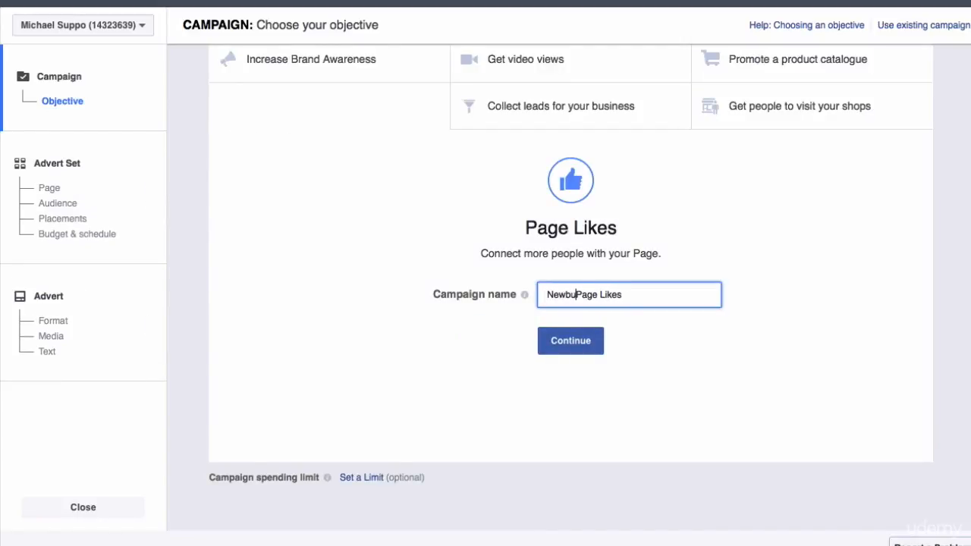
{"action": "left_click", "coordinate": [571, 340]}
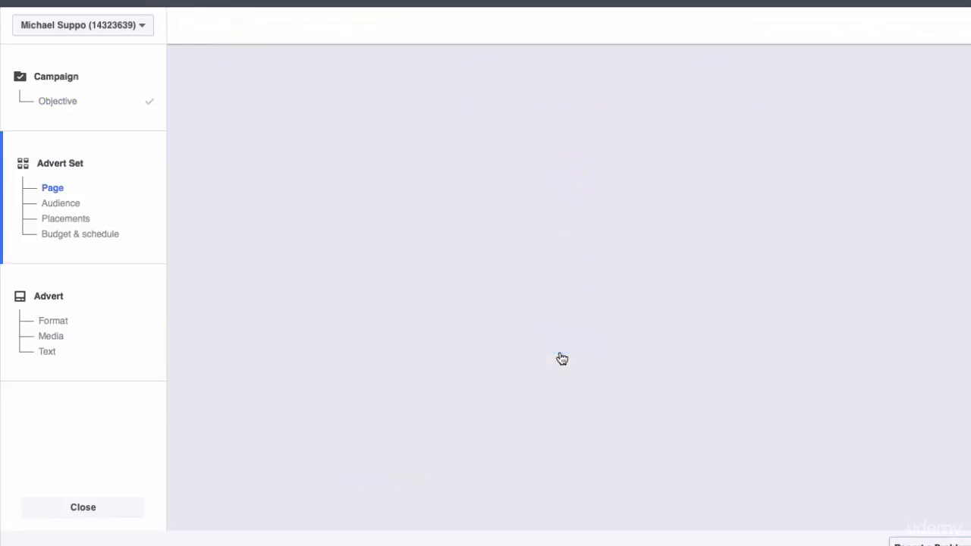
Promote the New Newbury and Thatcham Berkshire page, dismissing the saved audiences without choosing one
{"action": "left_click", "coordinate": [51, 188]}
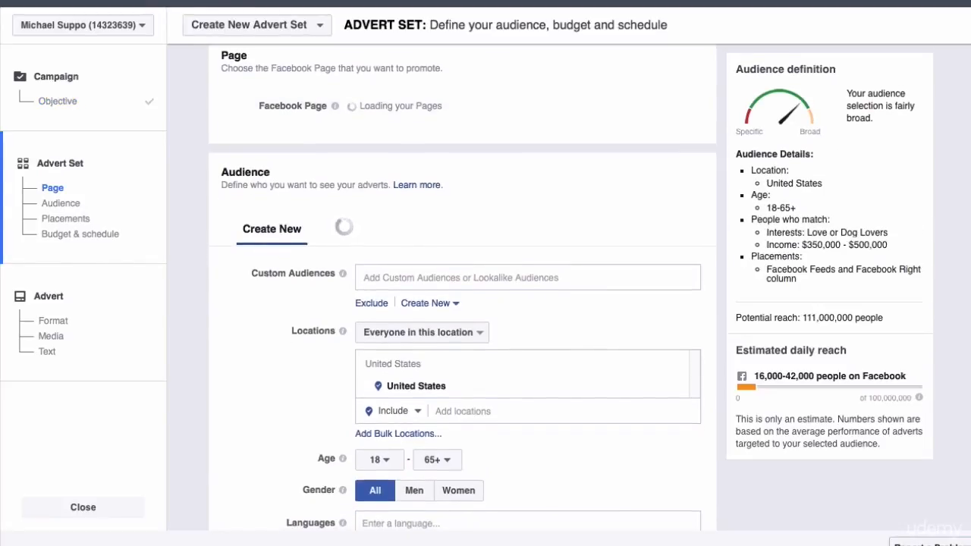
{"action": "left_click", "coordinate": [455, 85]}
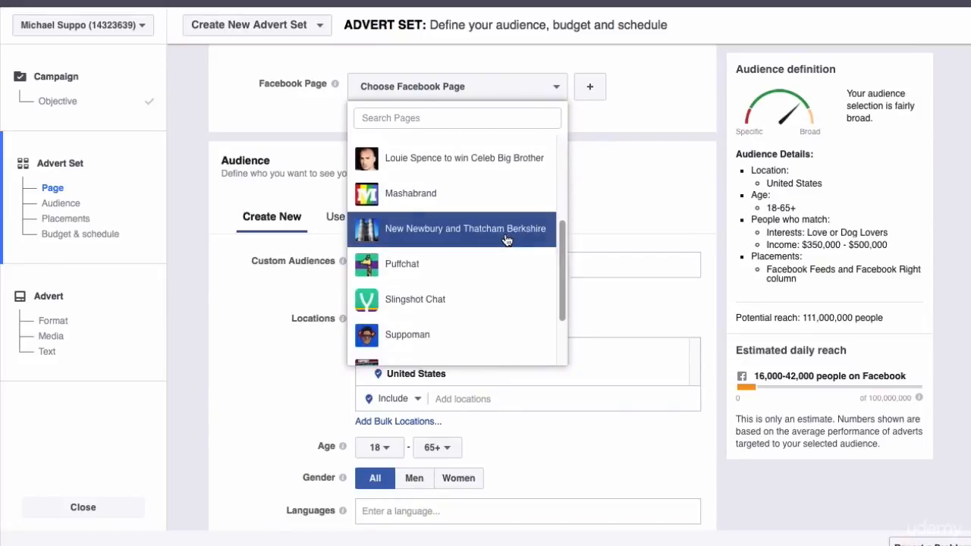
{"action": "left_click", "coordinate": [466, 228]}
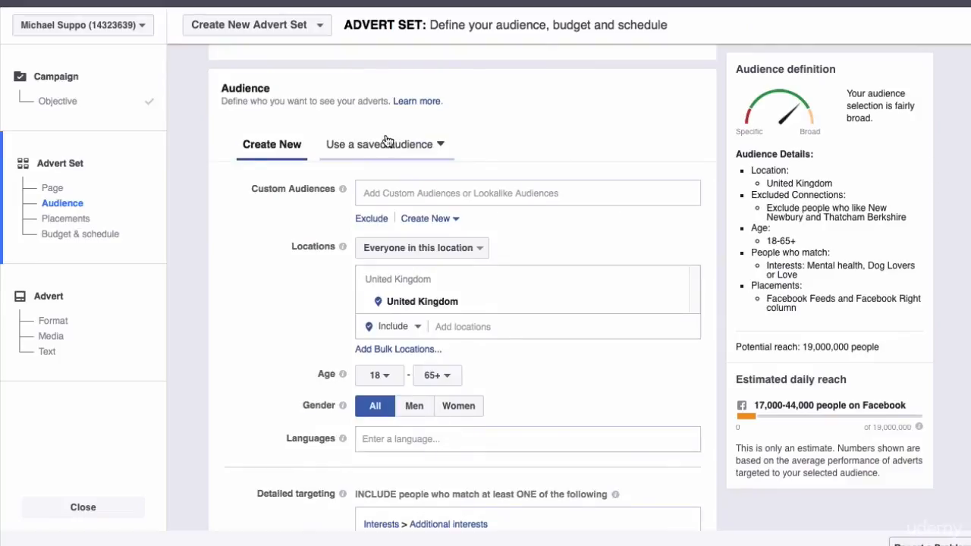
{"action": "left_click", "coordinate": [379, 144]}
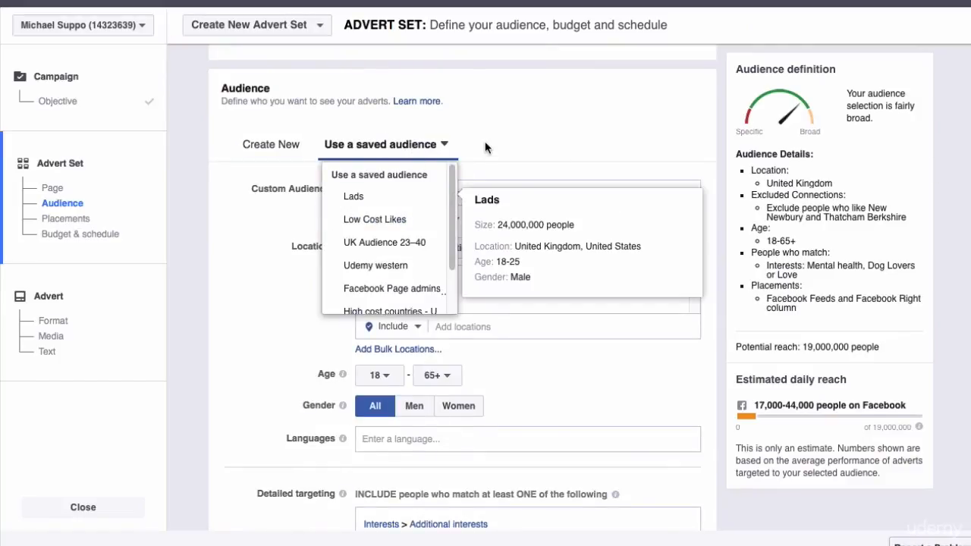
{"action": "left_click", "coordinate": [270, 144]}
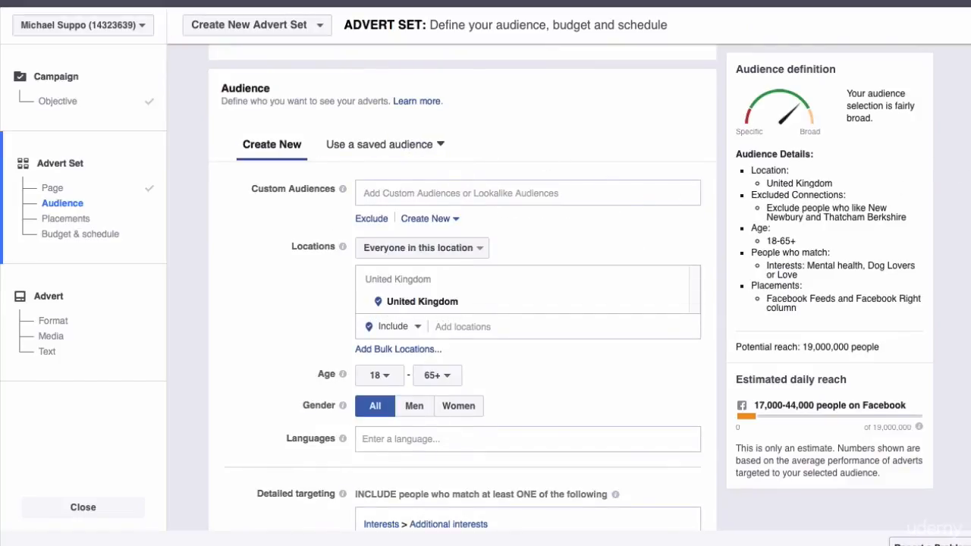
{"action": "scroll", "scroll_direction": "down", "scroll_amount": 3}
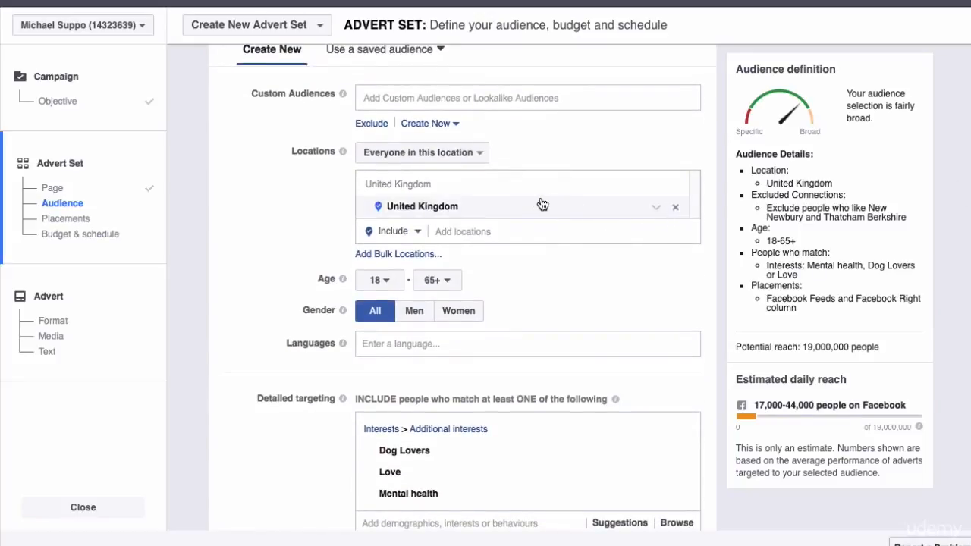
Replace United Kingdom with Newbury and Thatcham locations, dropping the +40 km radius around Thatcham
{"action": "left_click", "coordinate": [673, 206]}
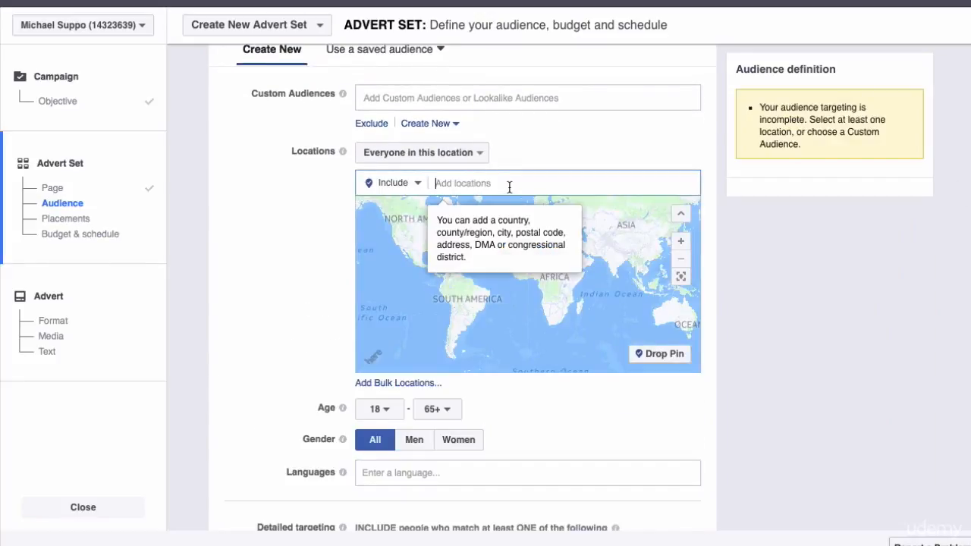
{"action": "type", "text": "newbury"}
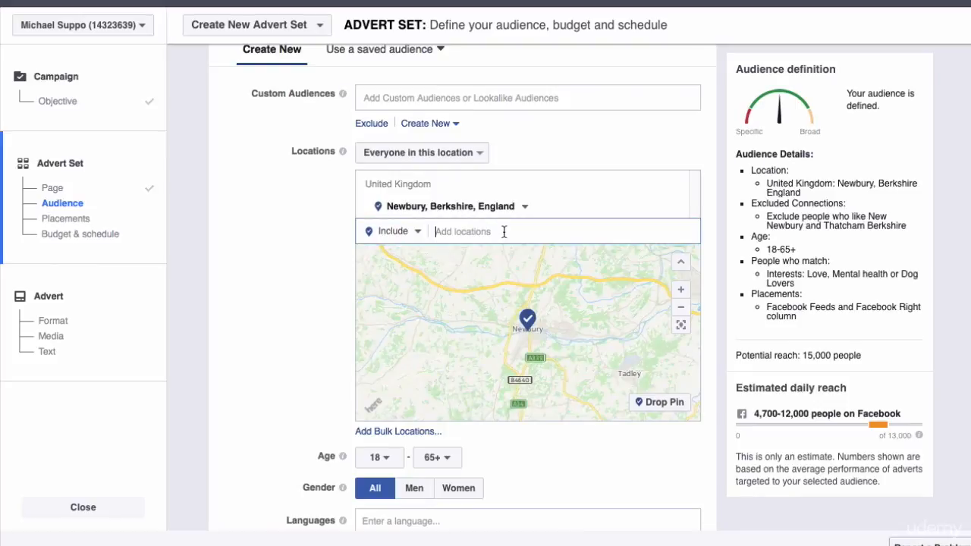
{"action": "type", "text": "thatcham"}
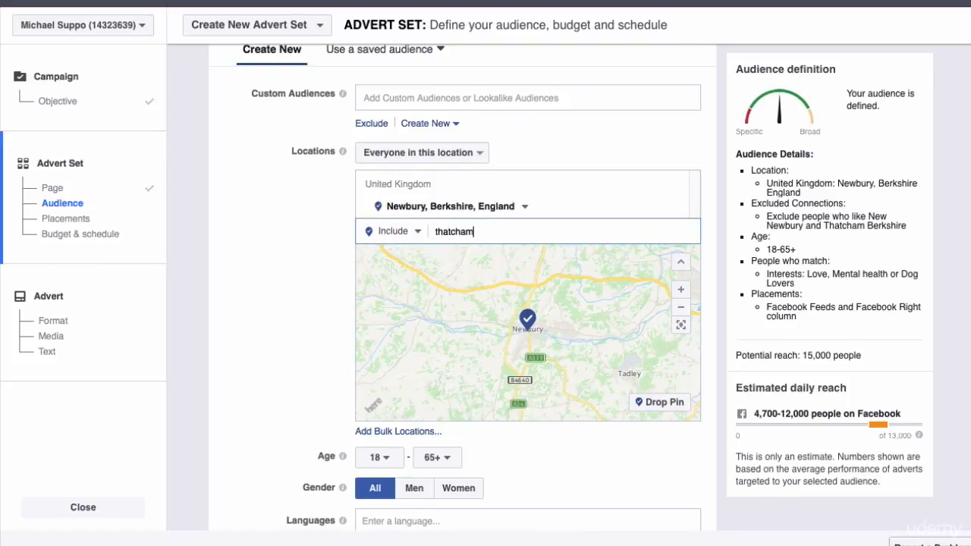
{"action": "type", "text": "thatcham"}
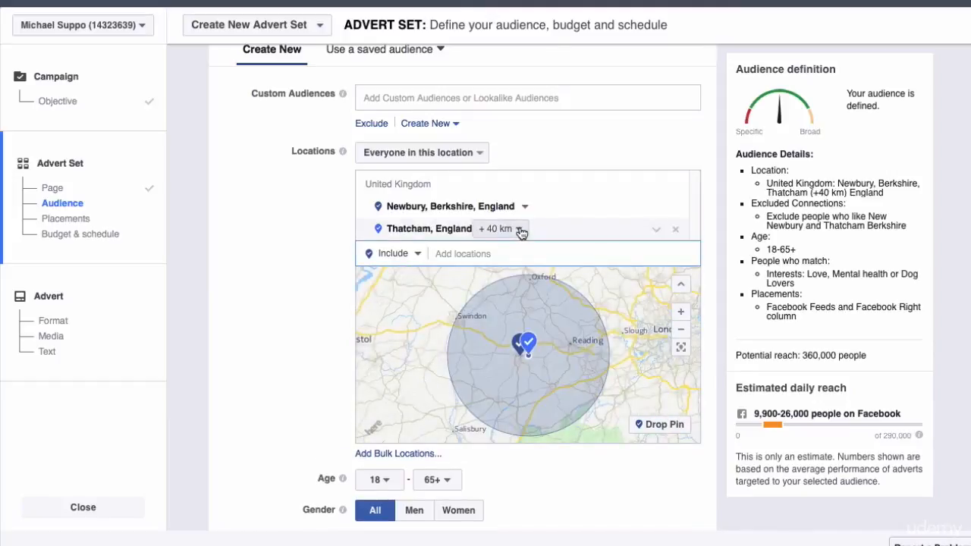
{"action": "left_click", "coordinate": [519, 229]}
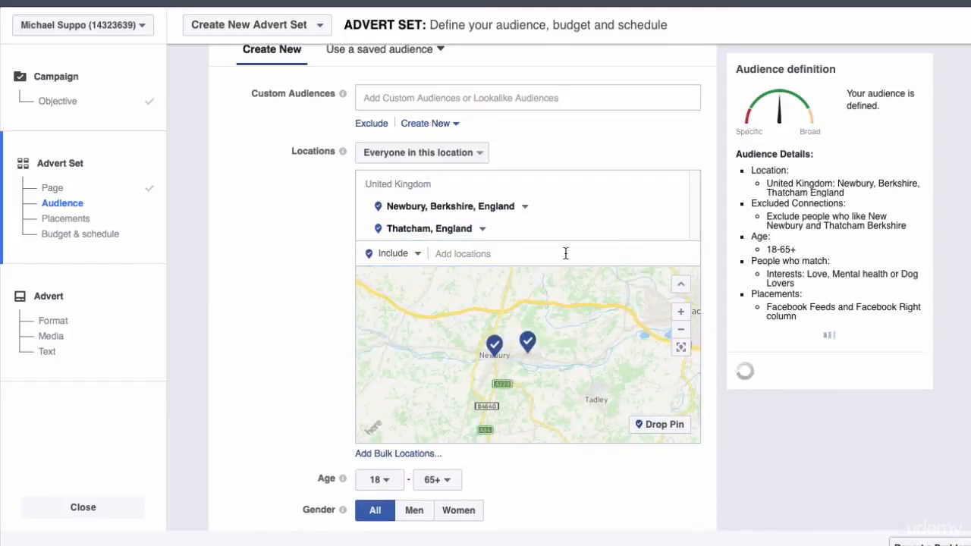
{"action": "scroll", "scroll_direction": "down", "scroll_amount": 3}
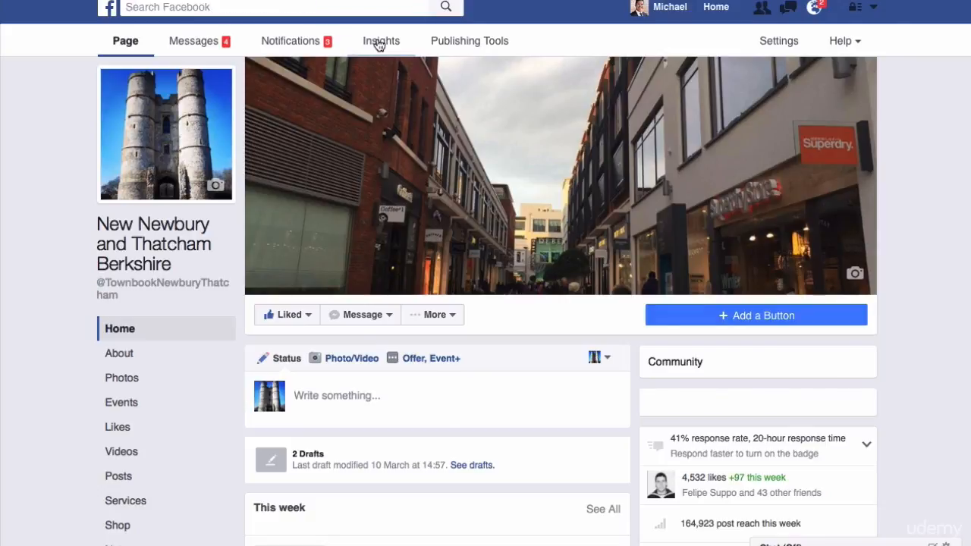
View the page Insights People breakdown and highlight the 69% share of women fans
{"action": "left_click", "coordinate": [382, 39]}
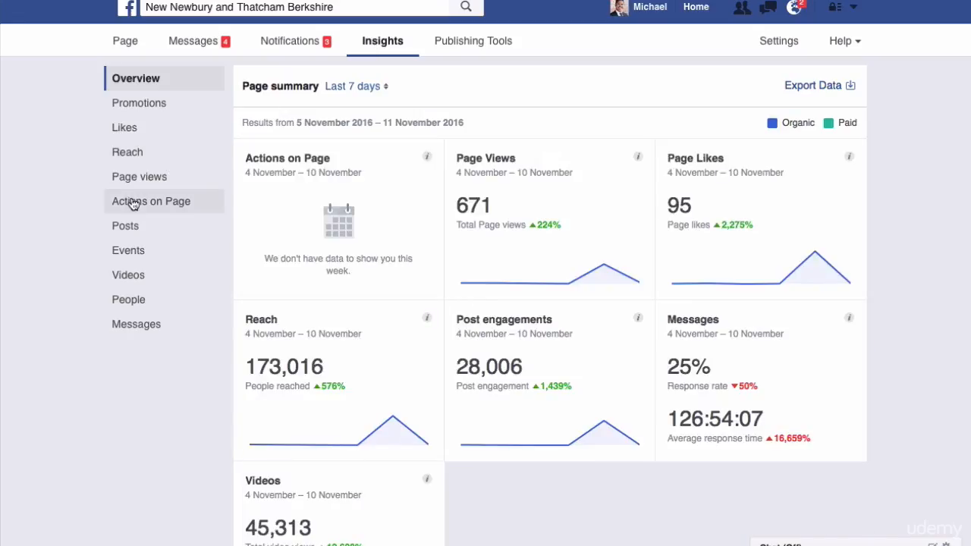
{"action": "left_click", "coordinate": [129, 299]}
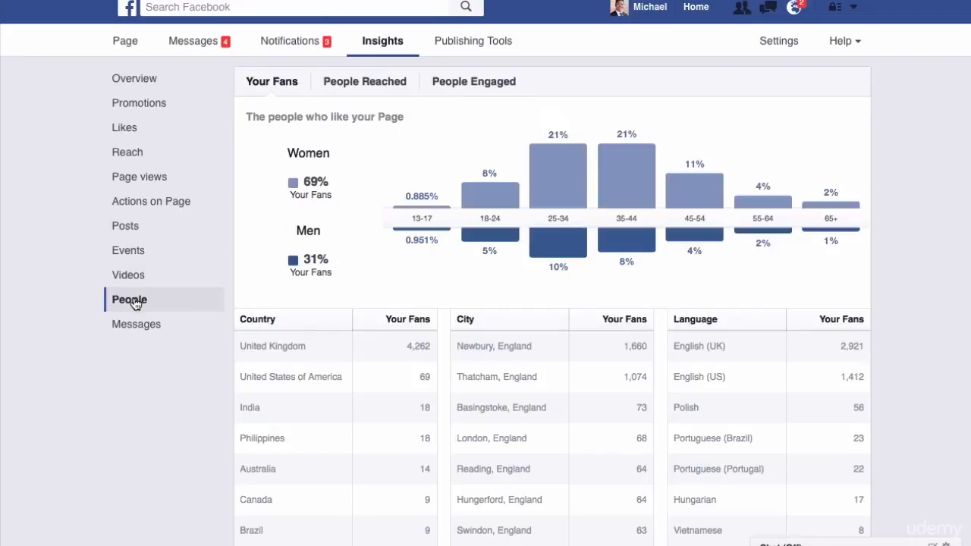
{"action": "mouse_move", "coordinate": [422, 205]}
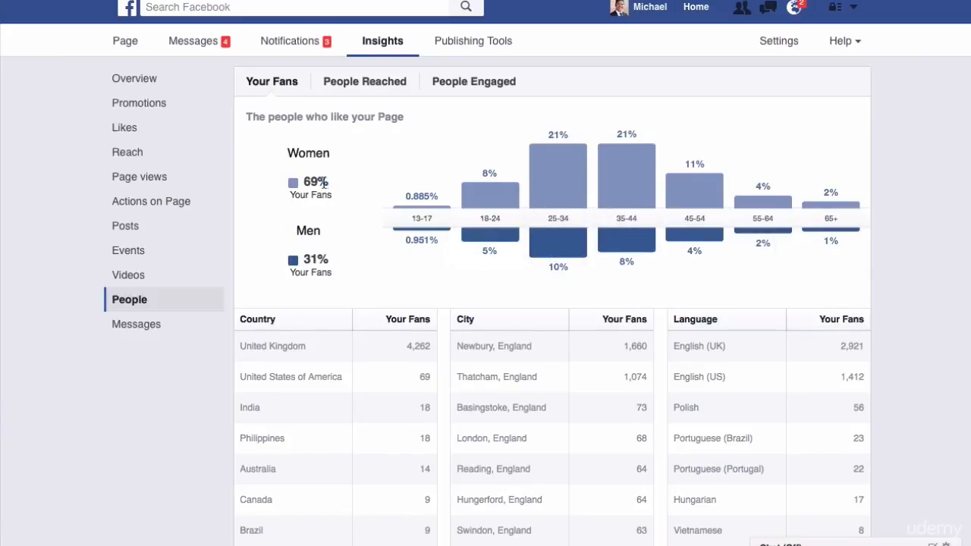
{"action": "double_click", "coordinate": [315, 182]}
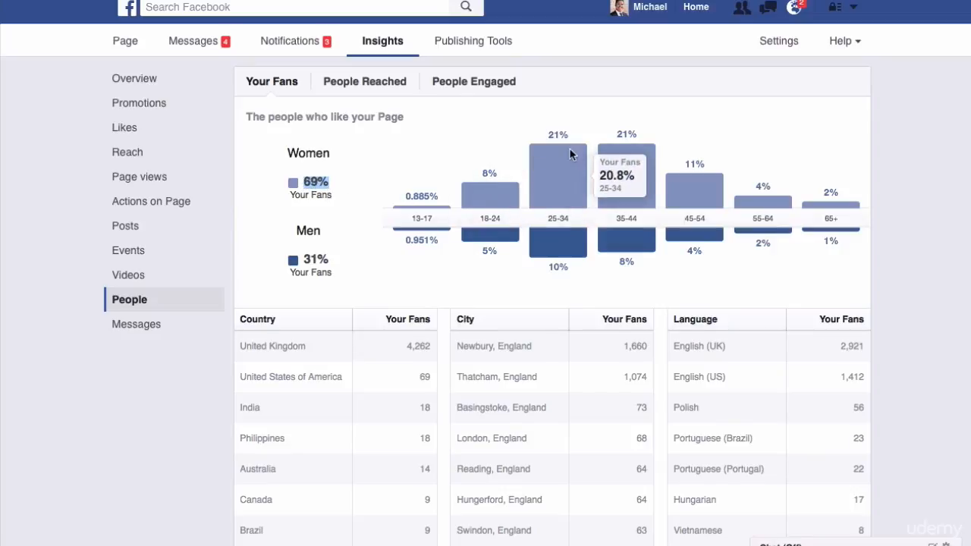
{"action": "mouse_move", "coordinate": [561, 189]}
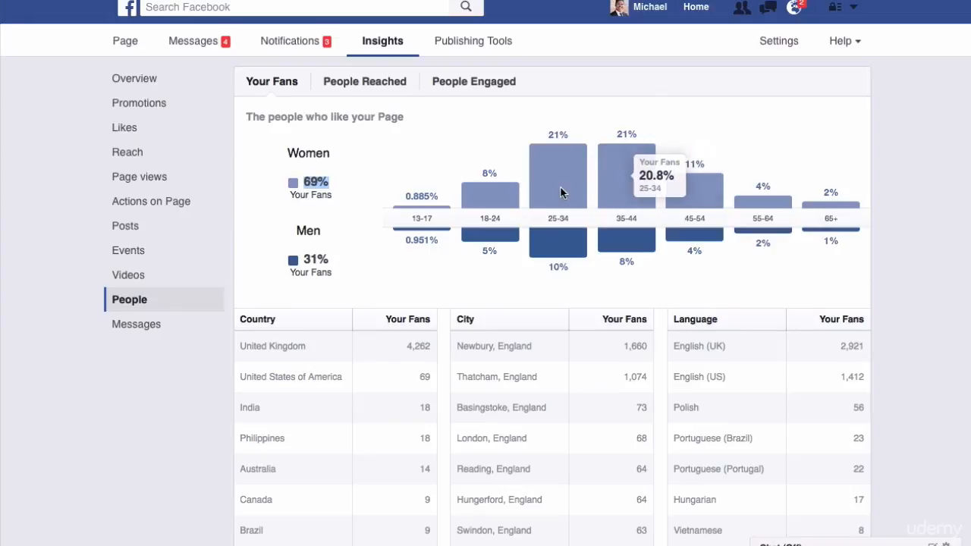
{"action": "mouse_move", "coordinate": [634, 165]}
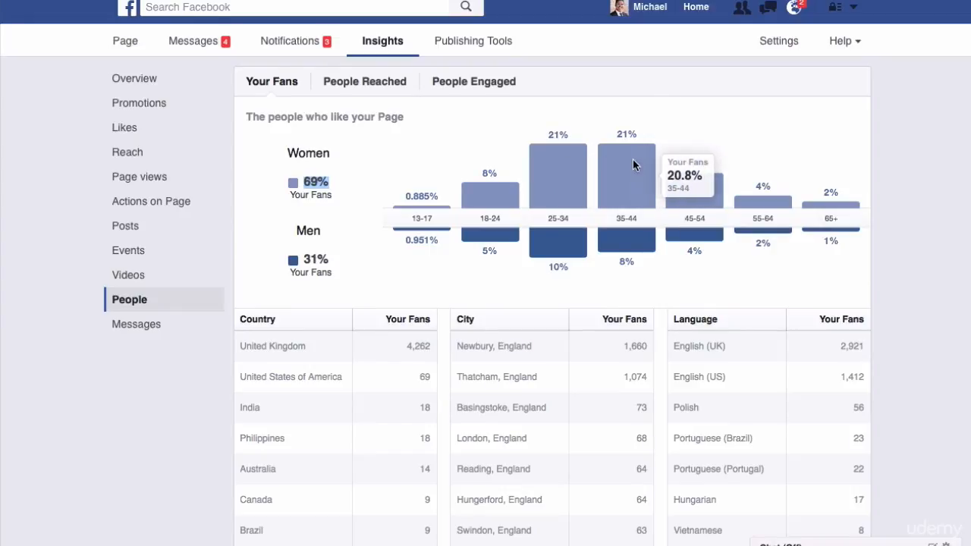
{"action": "mouse_move", "coordinate": [575, 191]}
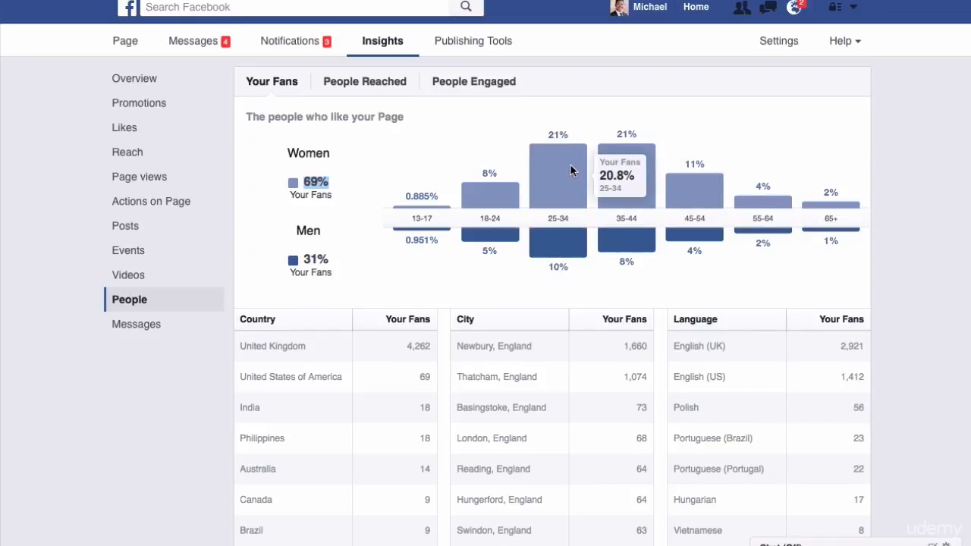
{"action": "mouse_move", "coordinate": [564, 167]}
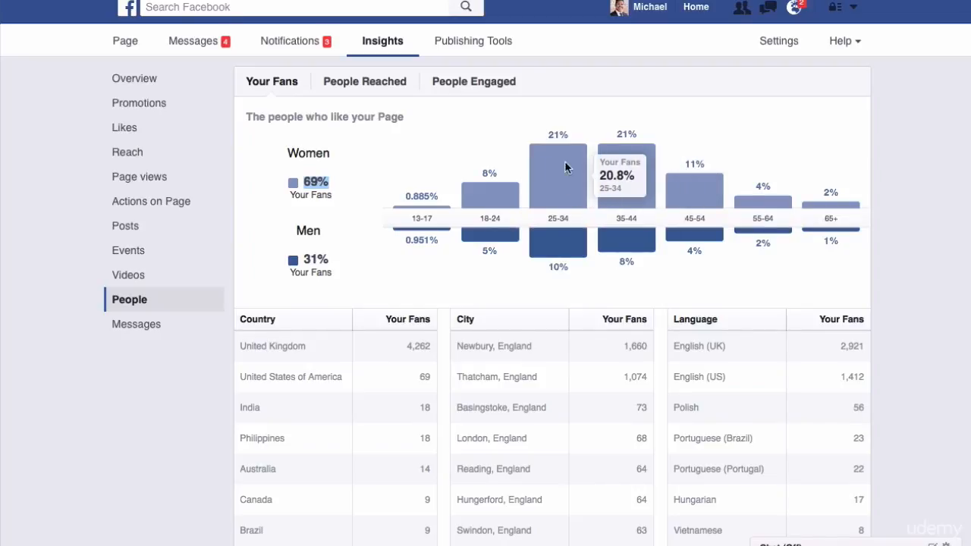
{"action": "mouse_move", "coordinate": [573, 167]}
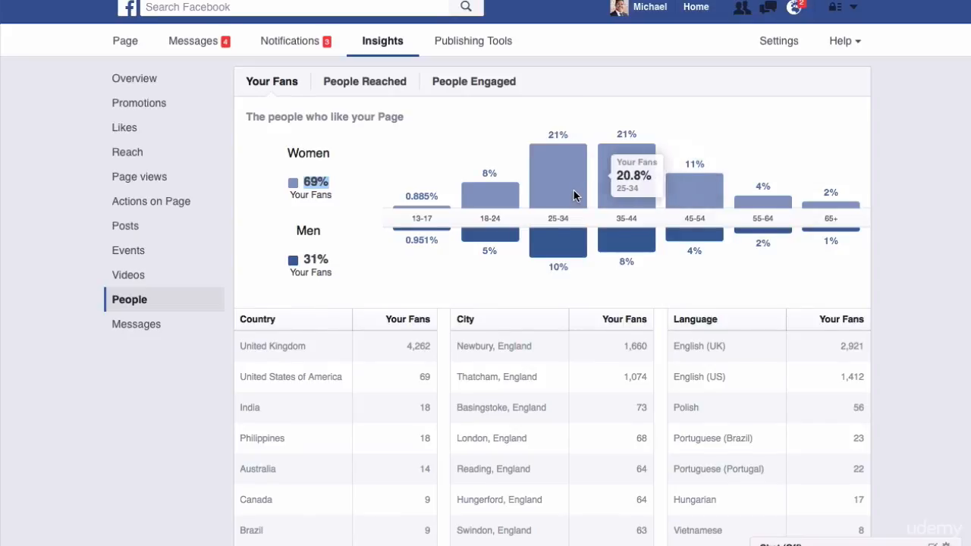
{"action": "mouse_move", "coordinate": [675, 185]}
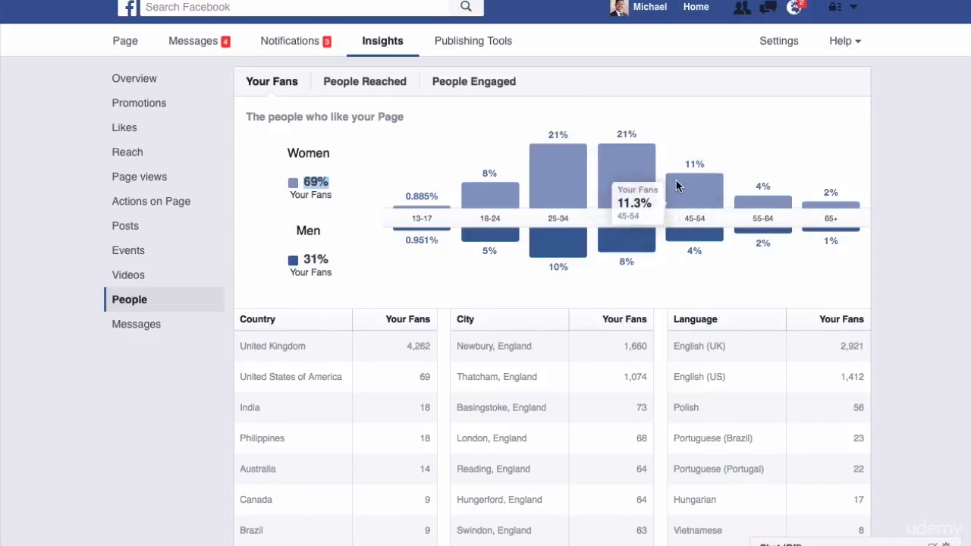
{"action": "mouse_move", "coordinate": [478, 231]}
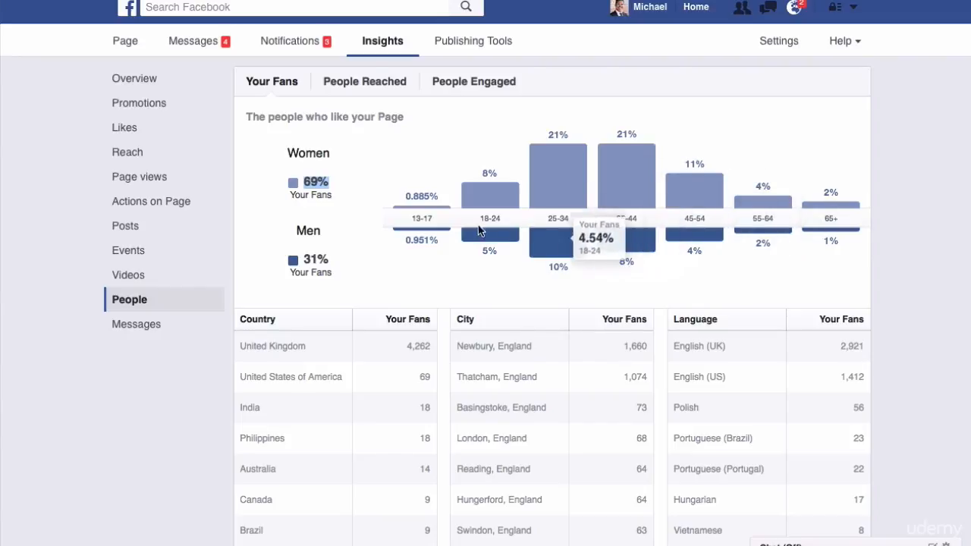
{"action": "mouse_move", "coordinate": [479, 230]}
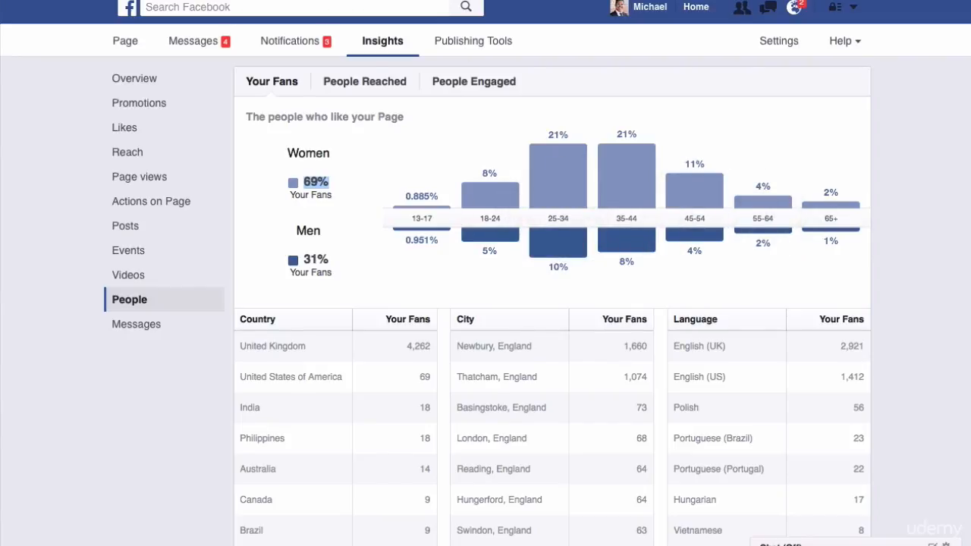
{"action": "mouse_move", "coordinate": [625, 182]}
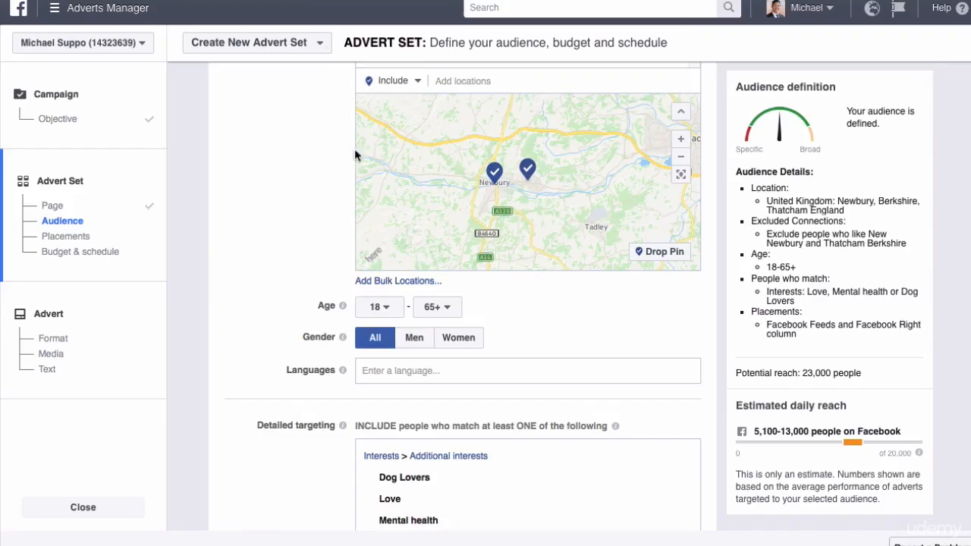
Set the audience age range to 25–44
{"action": "left_click", "coordinate": [379, 306]}
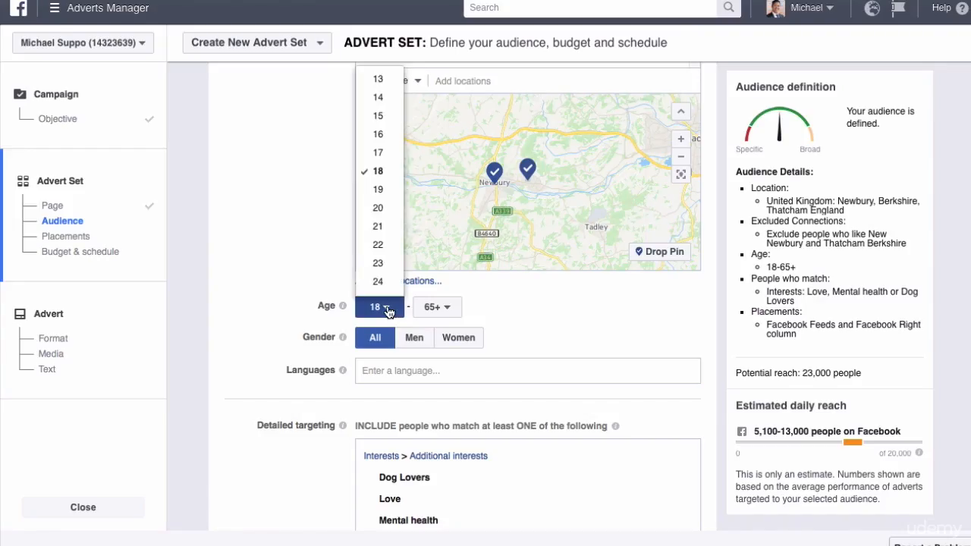
{"action": "scroll", "scroll_direction": "down", "scroll_amount": 3}
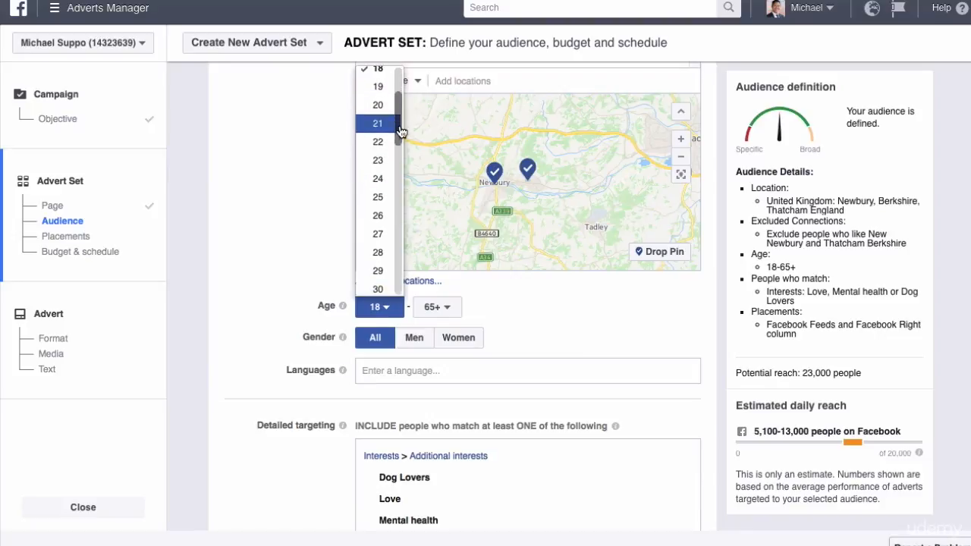
{"action": "left_click", "coordinate": [377, 197]}
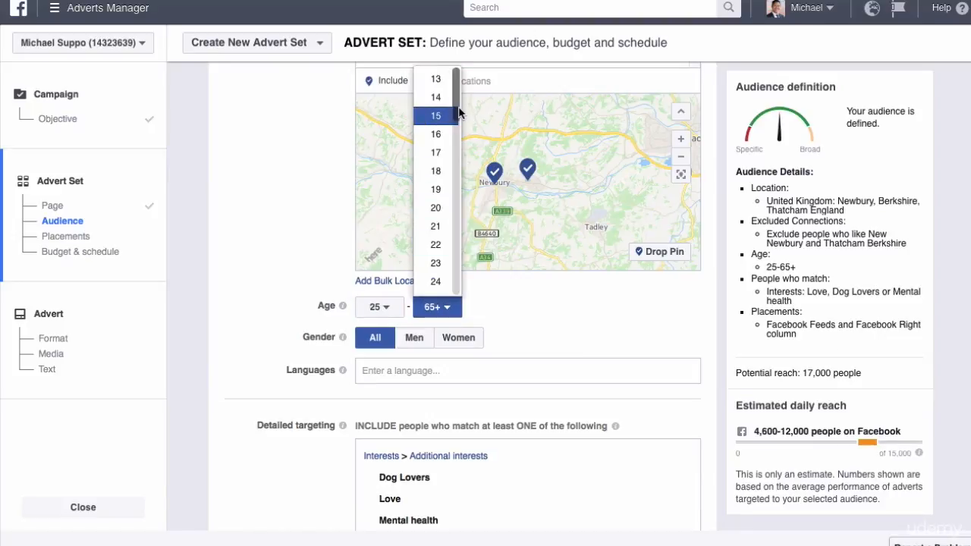
{"action": "scroll", "scroll_direction": "down", "scroll_amount": 3}
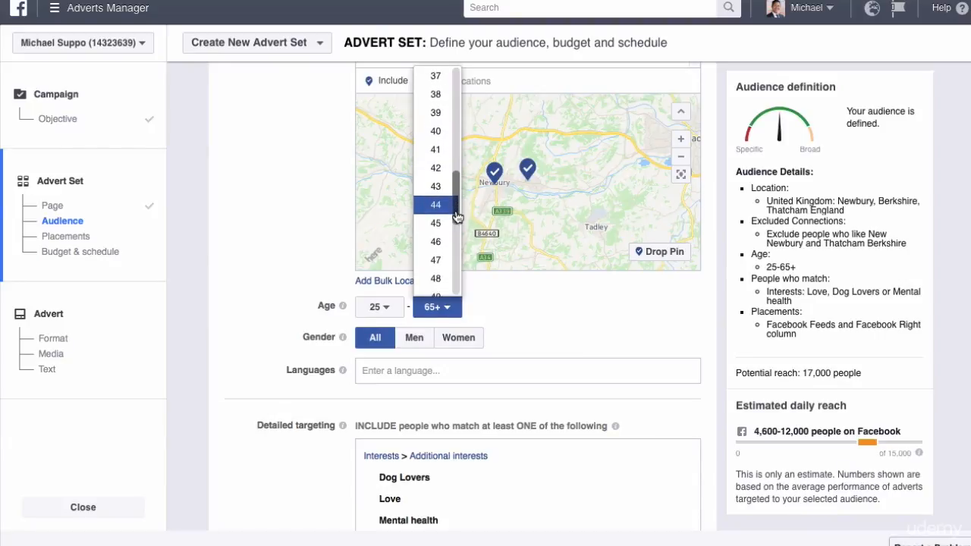
{"action": "left_click", "coordinate": [435, 204]}
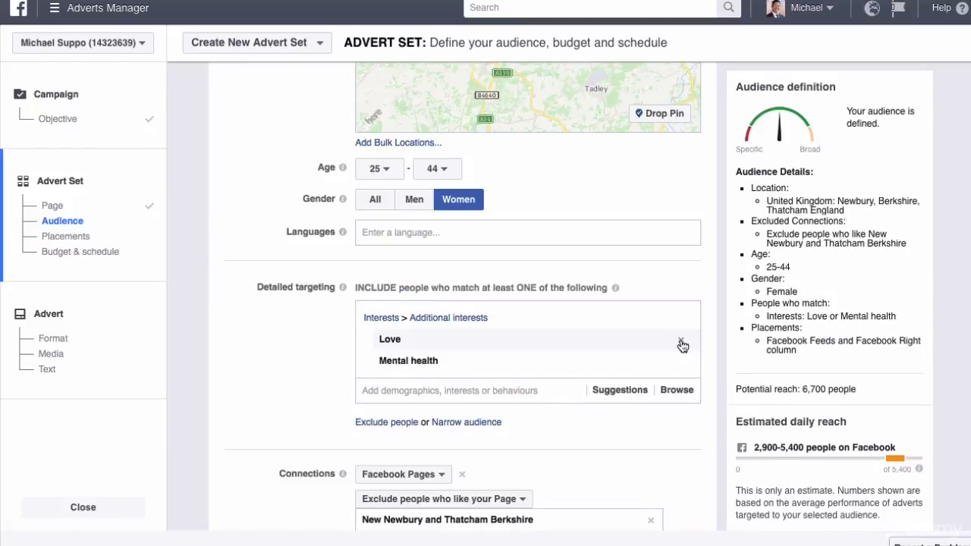
Remove the Love and Mental health interests and start entering 'en' in Languages
{"action": "left_click", "coordinate": [681, 339]}
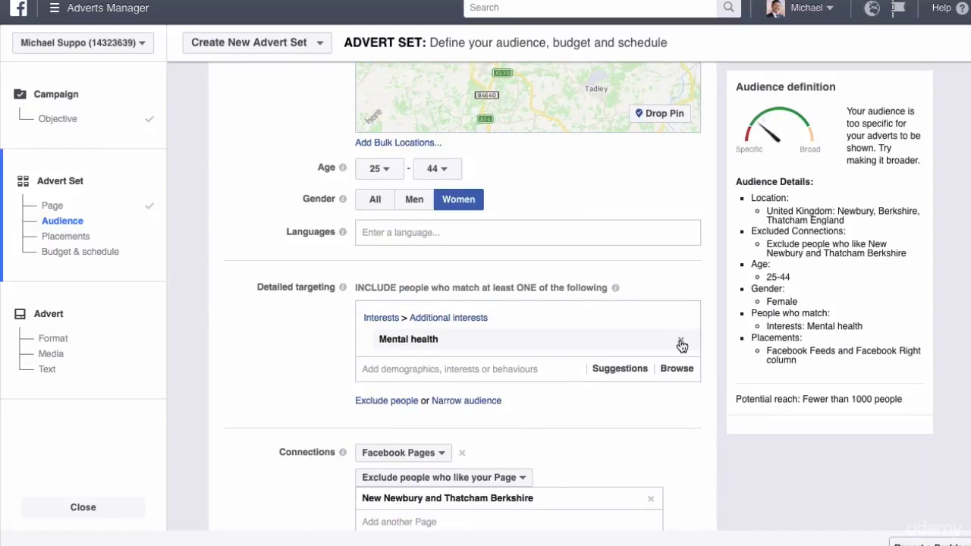
{"action": "left_click", "coordinate": [680, 346]}
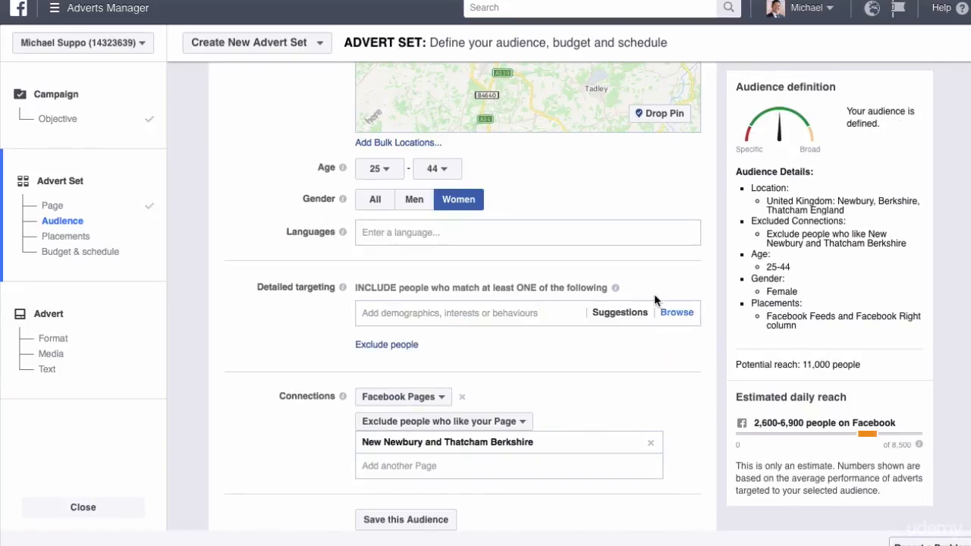
{"action": "type", "text": "english"}
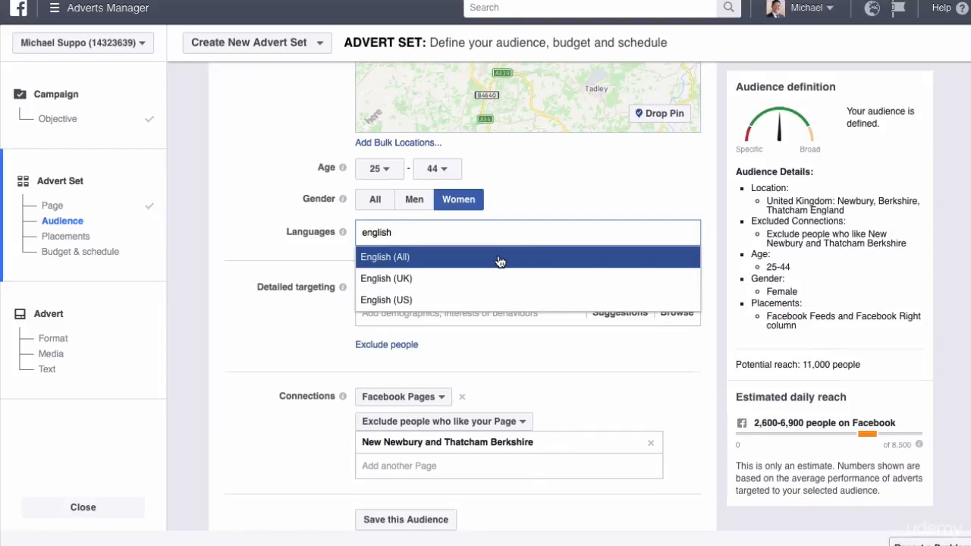
Target English (All) speakers and scroll down through Placements to the budget section
{"action": "left_click", "coordinate": [384, 257]}
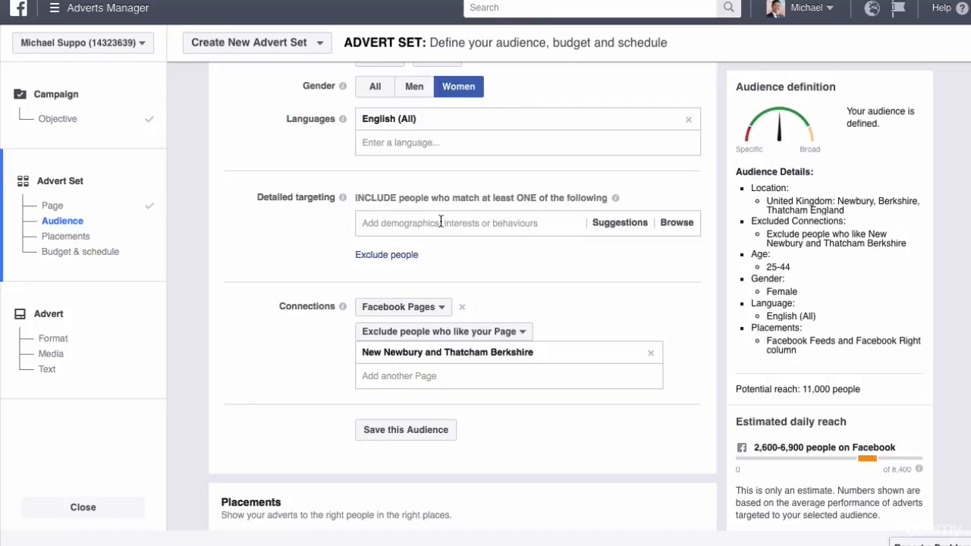
{"action": "mouse_move", "coordinate": [880, 233]}
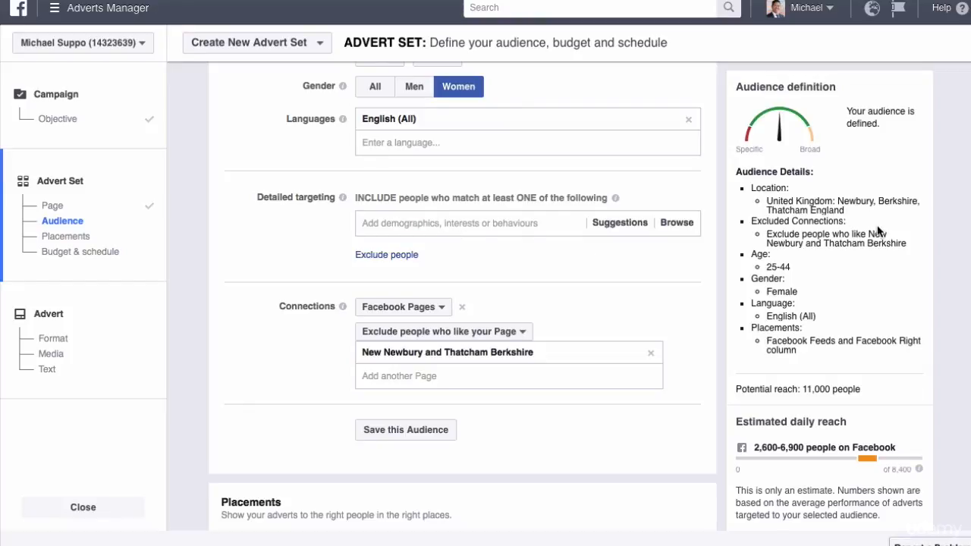
{"action": "scroll", "scroll_direction": "down", "scroll_amount": 3}
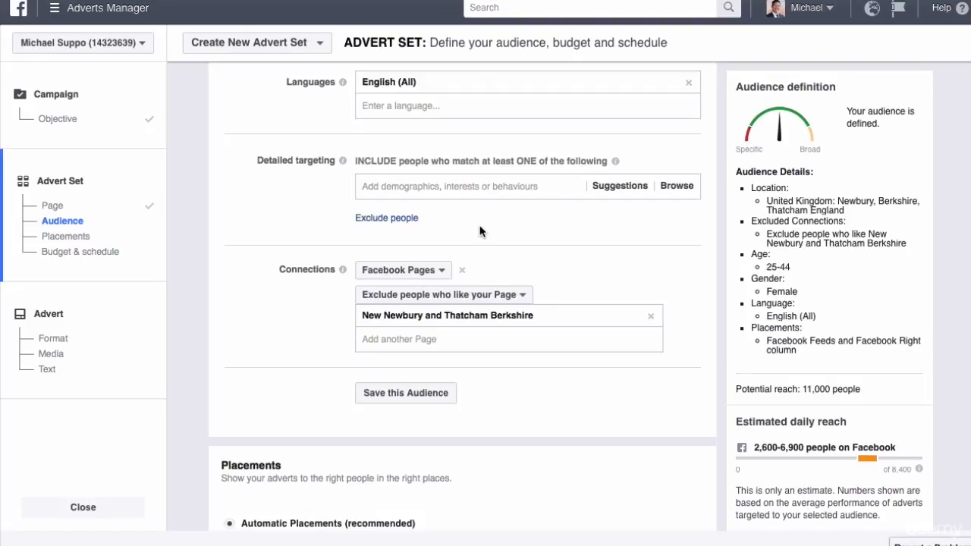
{"action": "mouse_move", "coordinate": [455, 221]}
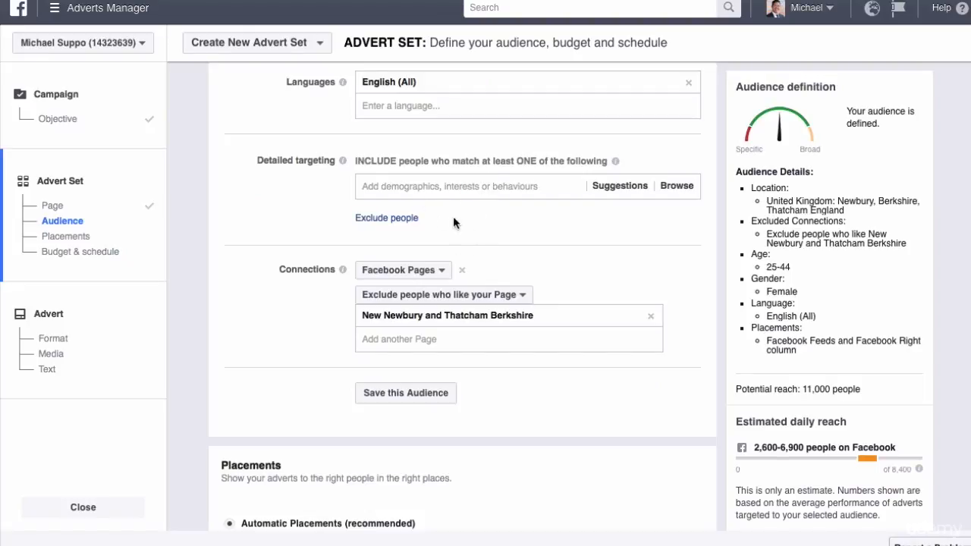
{"action": "mouse_move", "coordinate": [303, 270]}
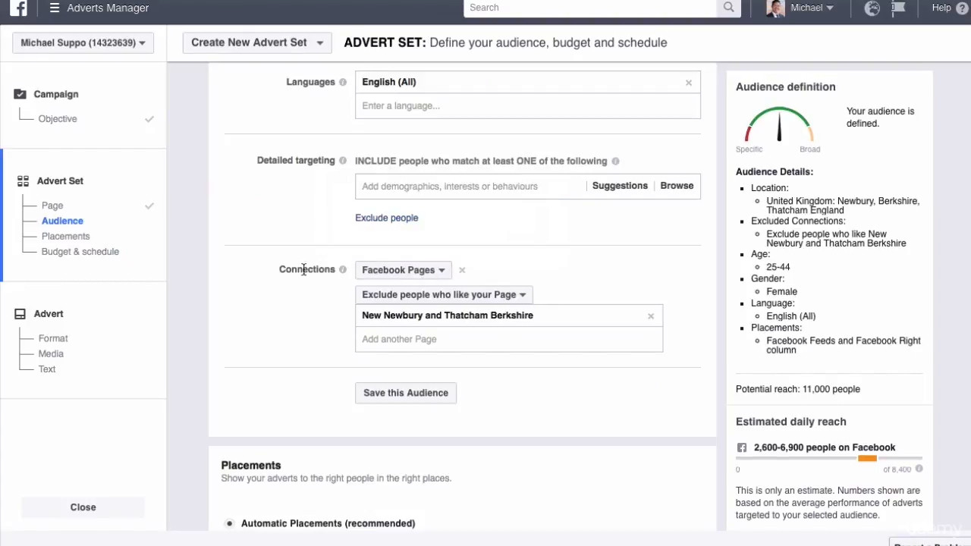
{"action": "mouse_move", "coordinate": [443, 294]}
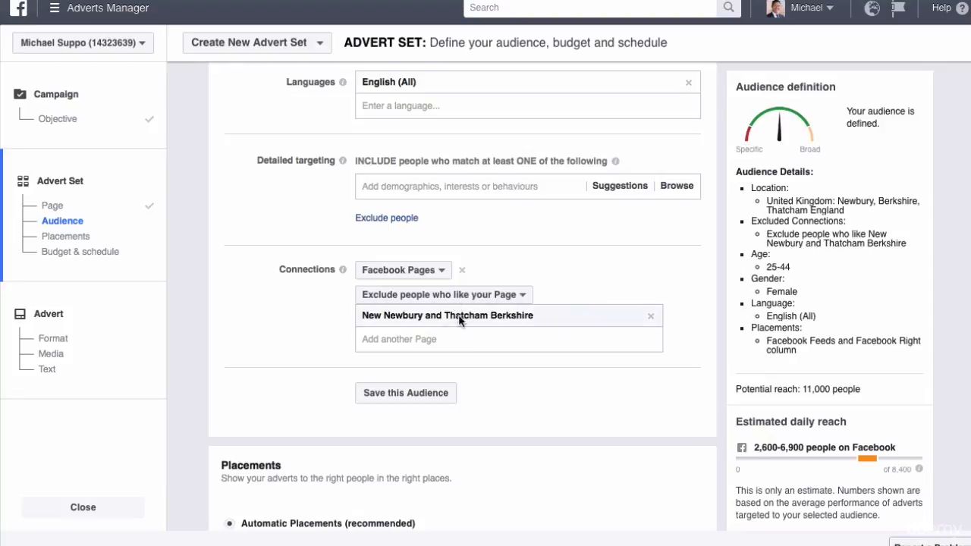
{"action": "scroll", "scroll_direction": "down", "scroll_amount": 3}
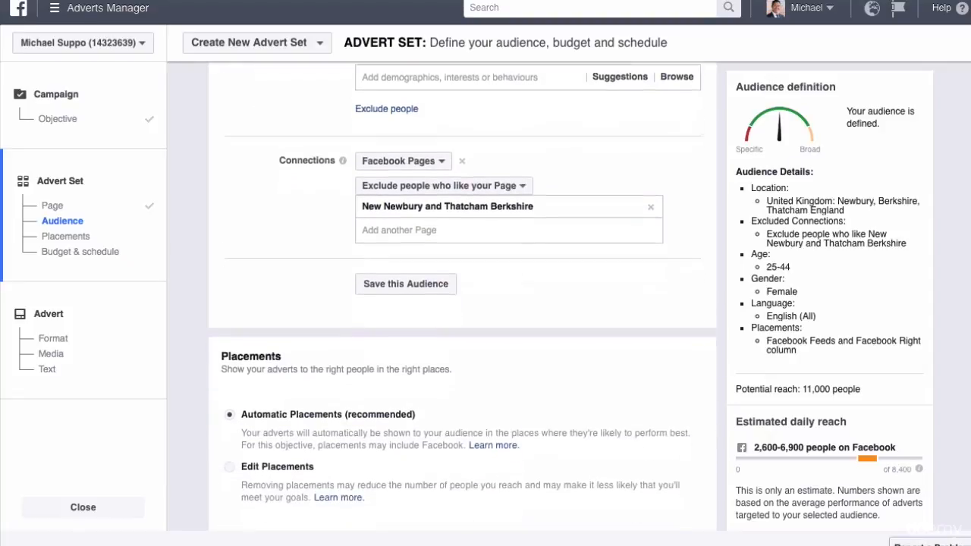
{"action": "scroll", "scroll_direction": "down", "scroll_amount": 3}
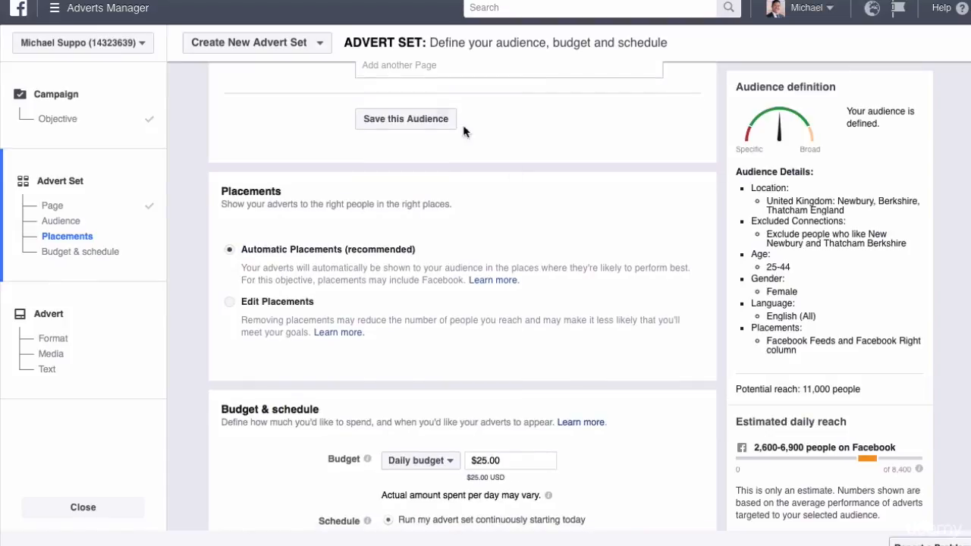
Save the current targeting as an audience named Newbury Fans
{"action": "left_click", "coordinate": [405, 119]}
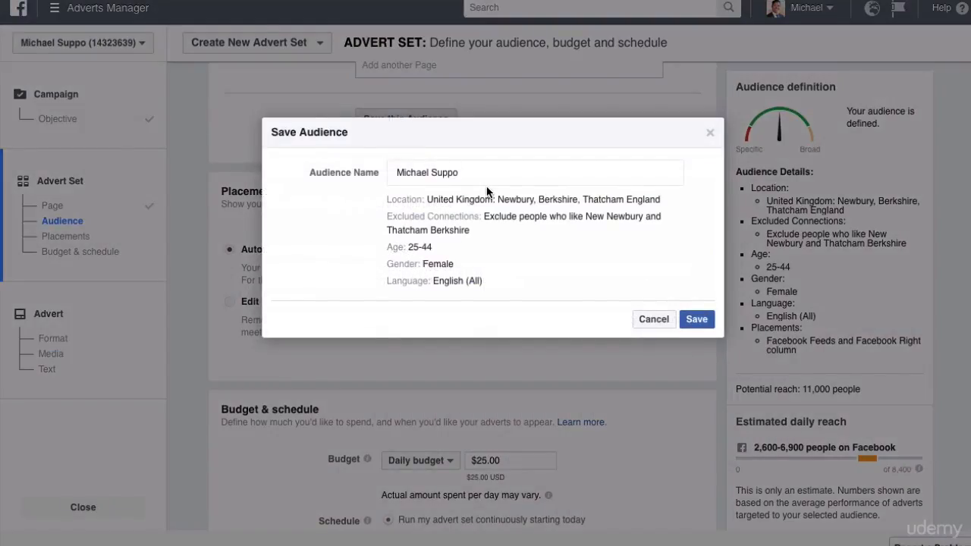
{"action": "left_click", "coordinate": [534, 173]}
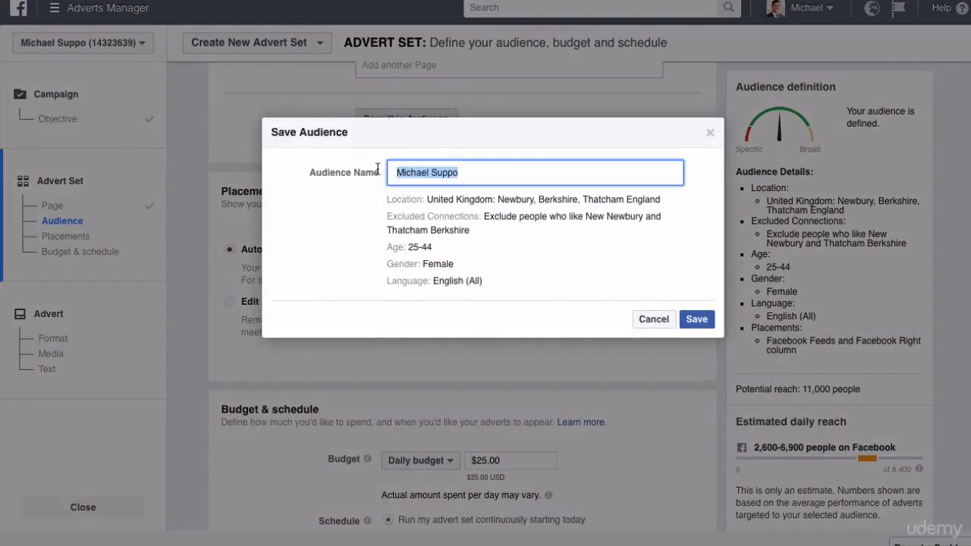
{"action": "type", "text": "N"}
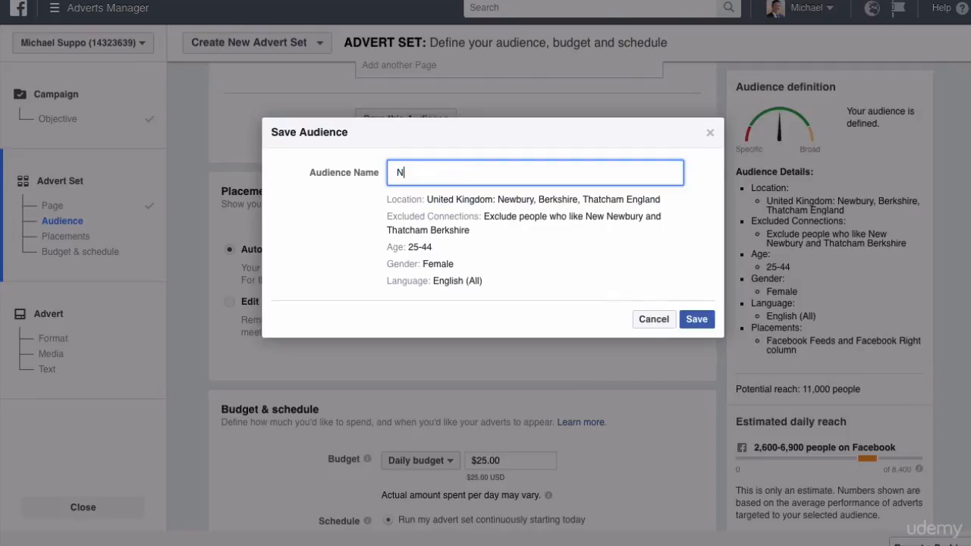
{"action": "type", "text": "ewbury Fans"}
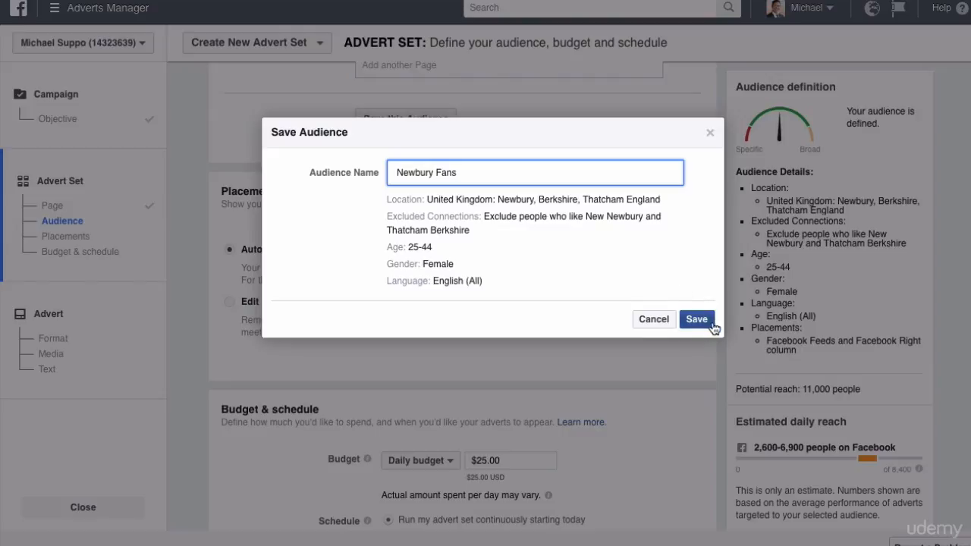
{"action": "left_click", "coordinate": [695, 319]}
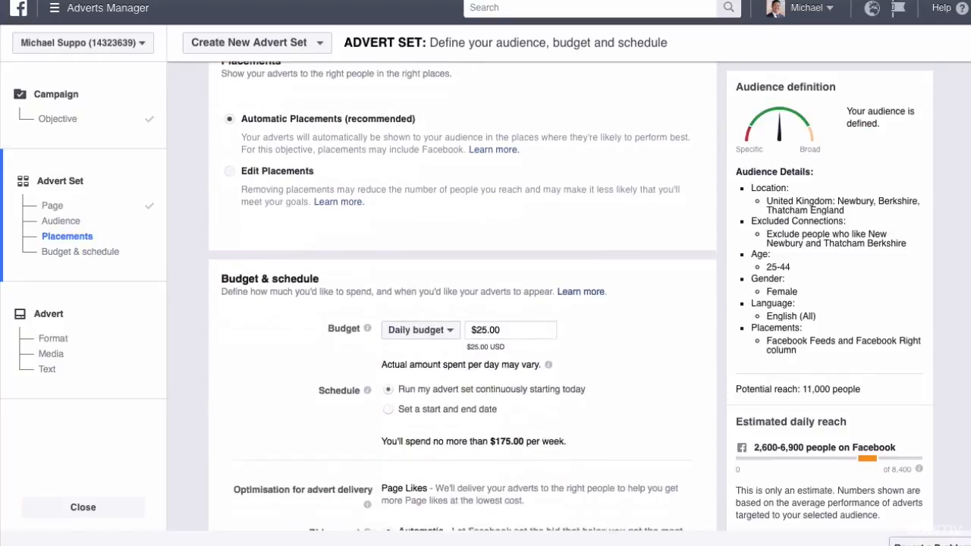
Scroll to Budget & schedule and highlight the 11,000 people potential reach figure
{"action": "scroll", "scroll_direction": "down", "scroll_amount": 3}
{"action": "type", "text": "3"}
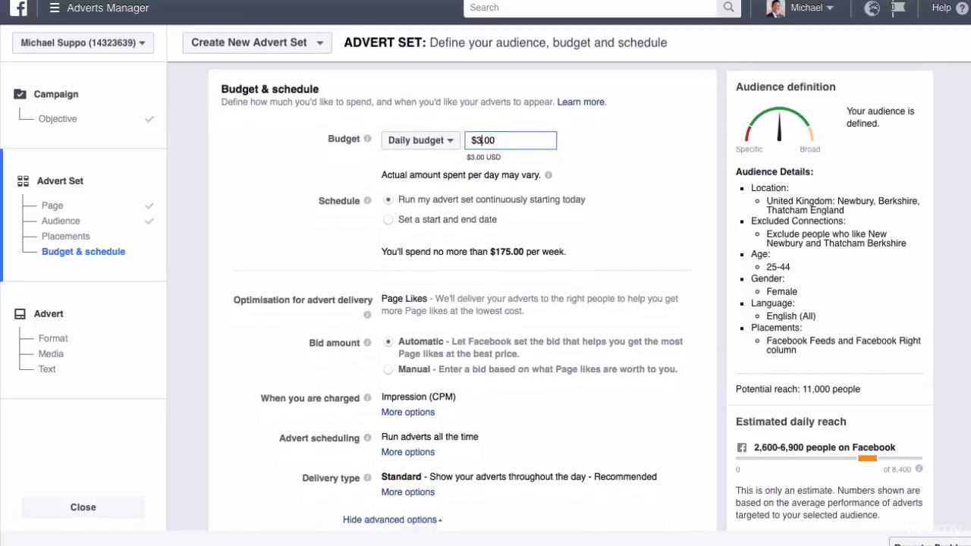
{"action": "scroll", "scroll_direction": "down", "scroll_amount": 3}
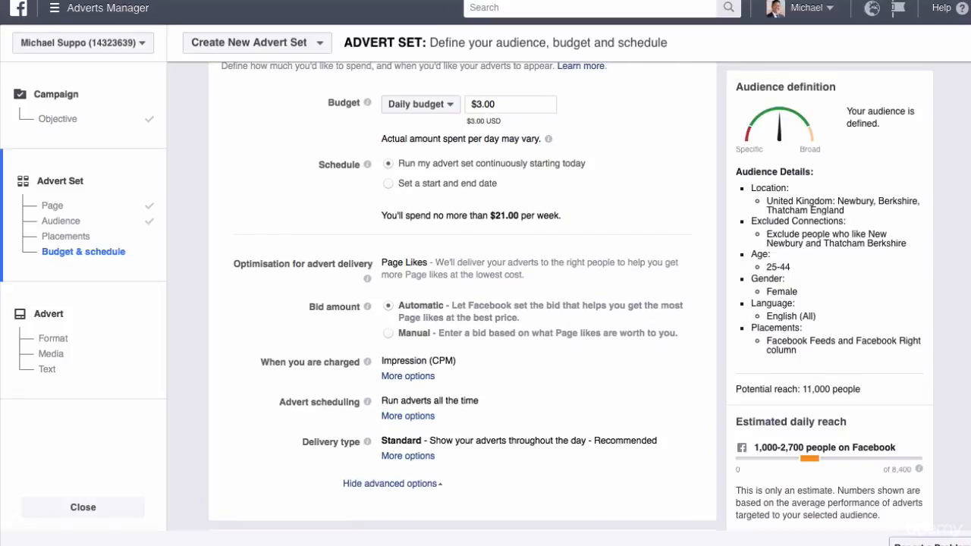
{"action": "scroll", "scroll_direction": "down", "scroll_amount": 3}
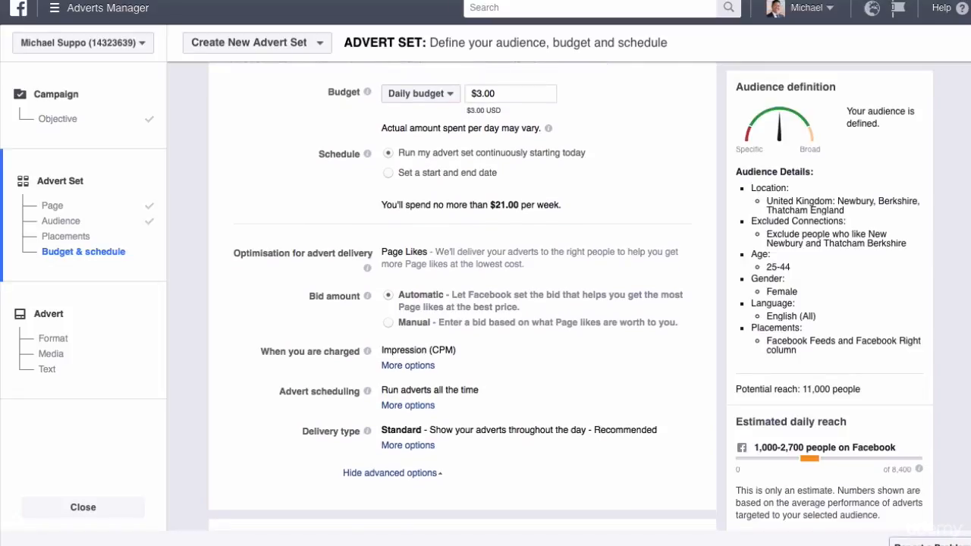
{"action": "scroll", "scroll_direction": "down", "scroll_amount": 3}
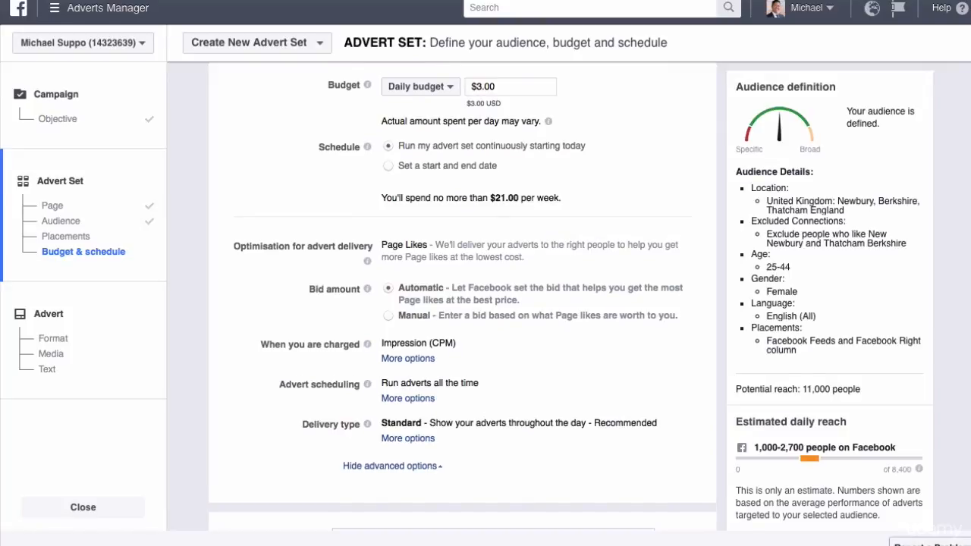
{"action": "mouse_move", "coordinate": [868, 392]}
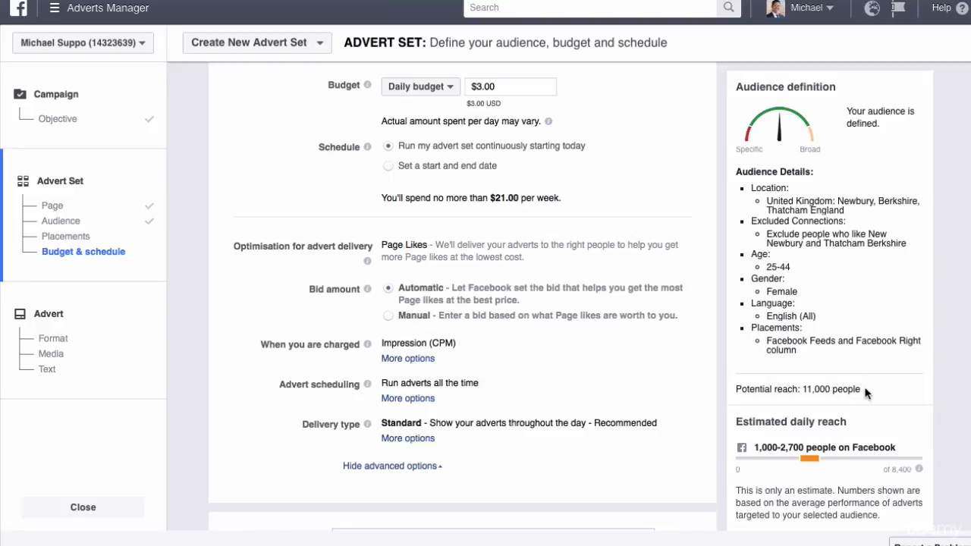
{"action": "double_click", "coordinate": [831, 389]}
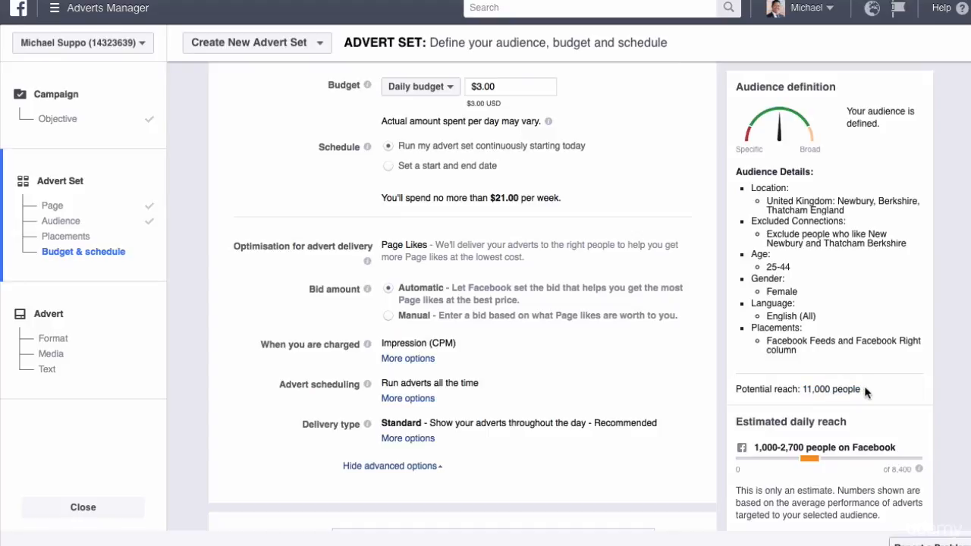
{"action": "double_click", "coordinate": [831, 388]}
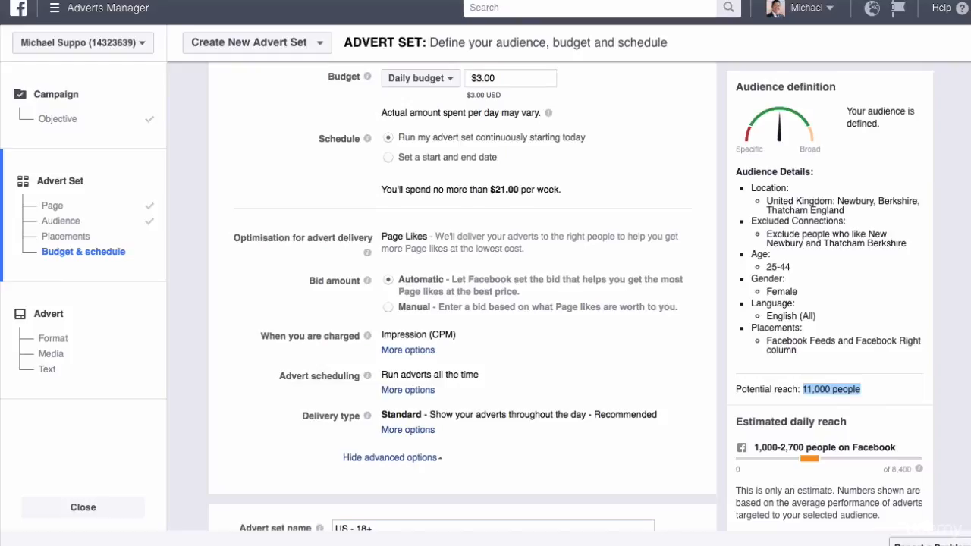
{"action": "scroll", "scroll_direction": "down", "scroll_amount": 3}
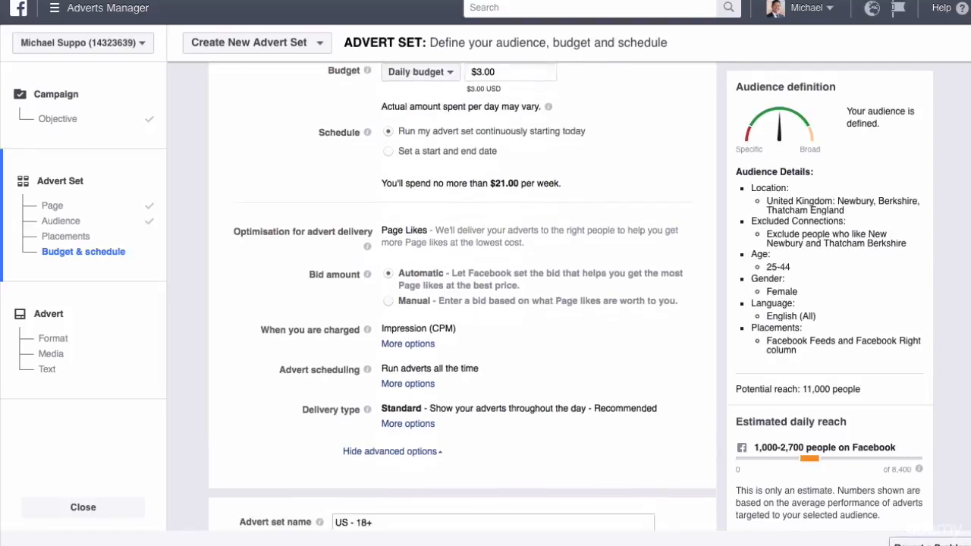
{"action": "scroll", "scroll_direction": "down", "scroll_amount": 3}
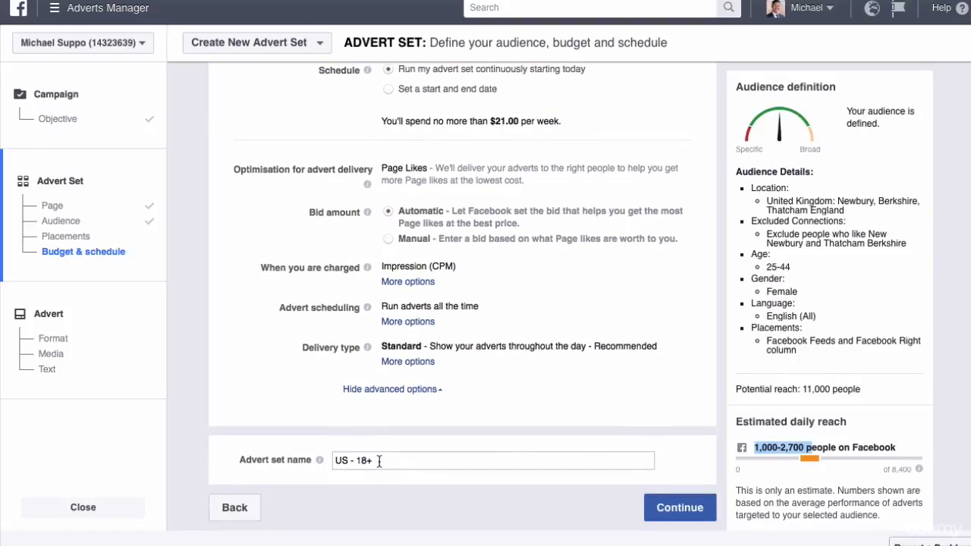
Name the advert set 'Newbury fans W 25-44' and continue to the advert creation step
{"action": "type", "text": "Newbury"}
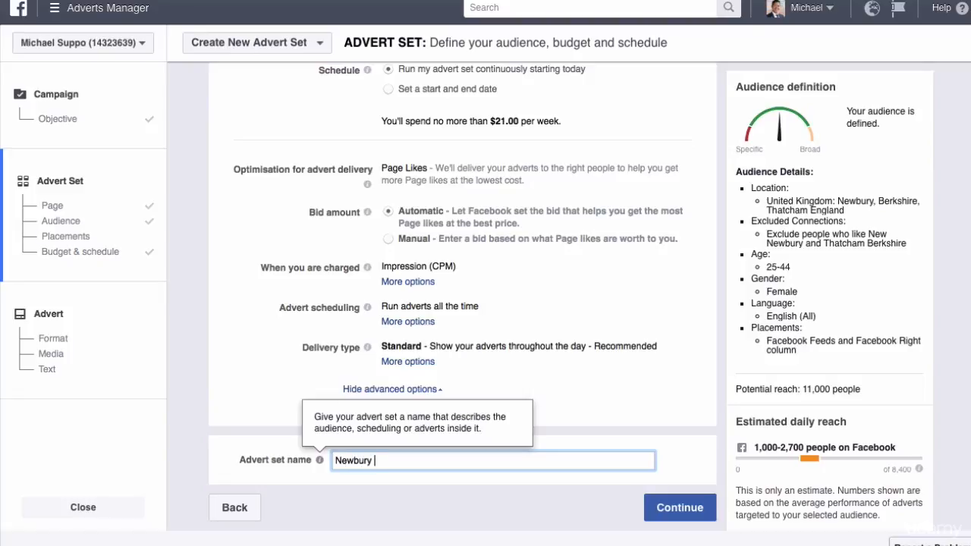
{"action": "type", "text": "fans"}
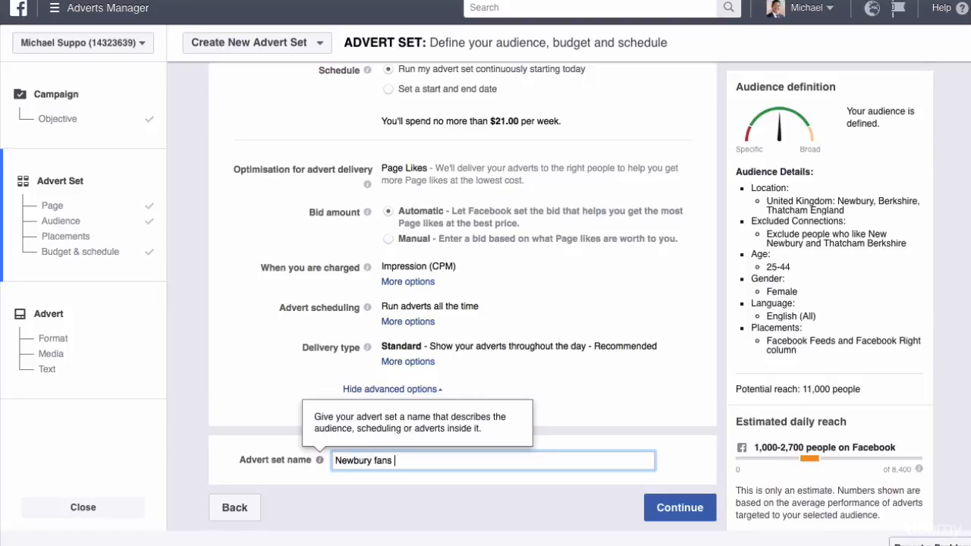
{"action": "type", "text": "W 24"}
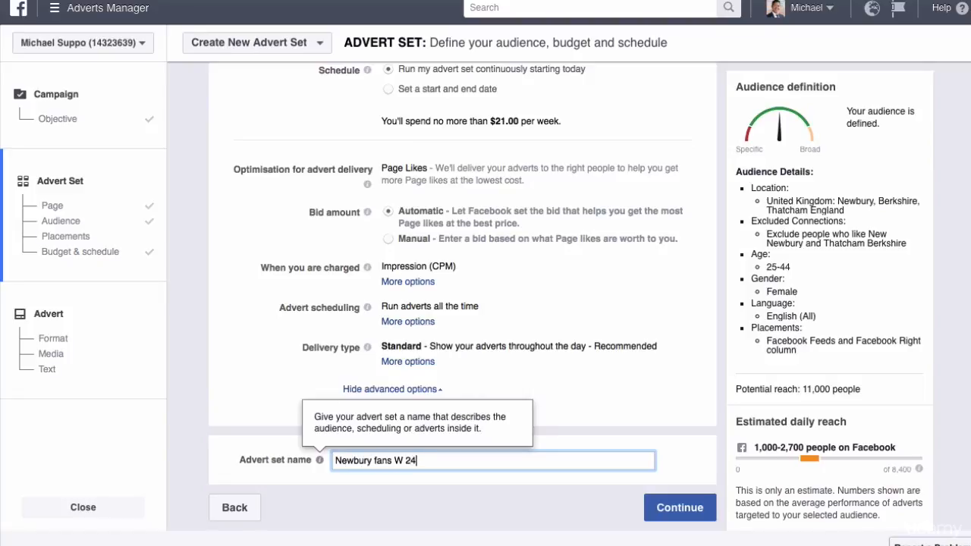
{"action": "type", "text": "5-44"}
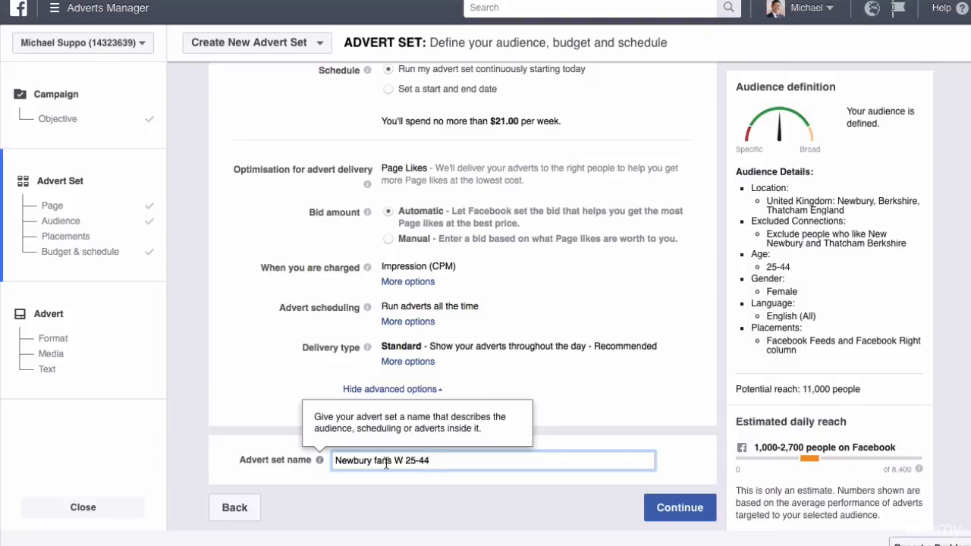
{"action": "left_click", "coordinate": [680, 506]}
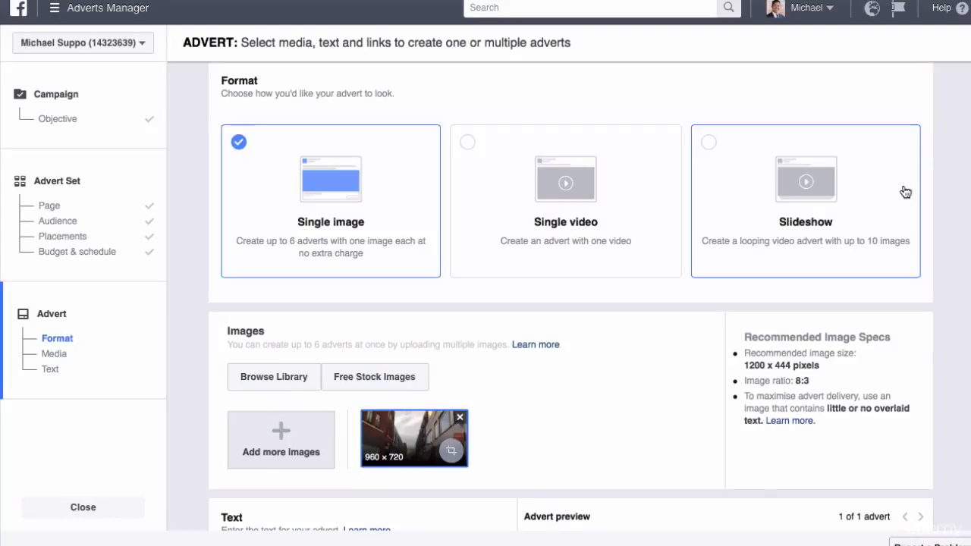
{"action": "scroll", "scroll_direction": "down", "scroll_amount": 3}
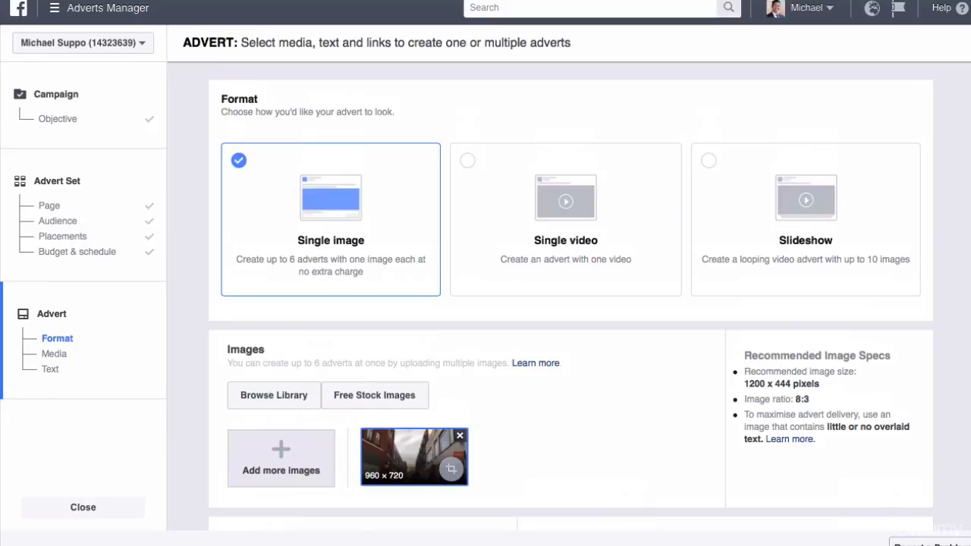
{"action": "scroll", "scroll_direction": "down", "scroll_amount": 3}
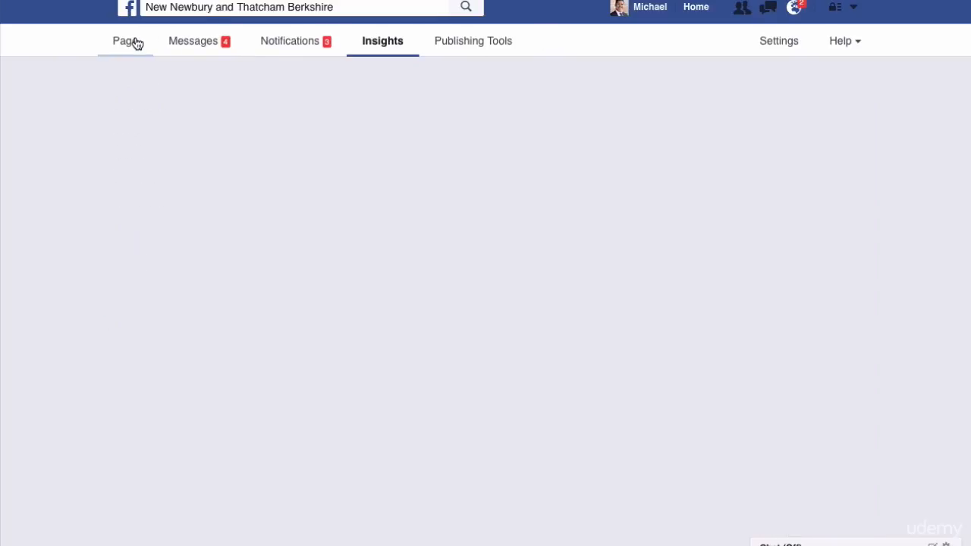
Scroll the Page's timeline to the Newbury Vs Thatcham live video post and play it
{"action": "left_click", "coordinate": [125, 41]}
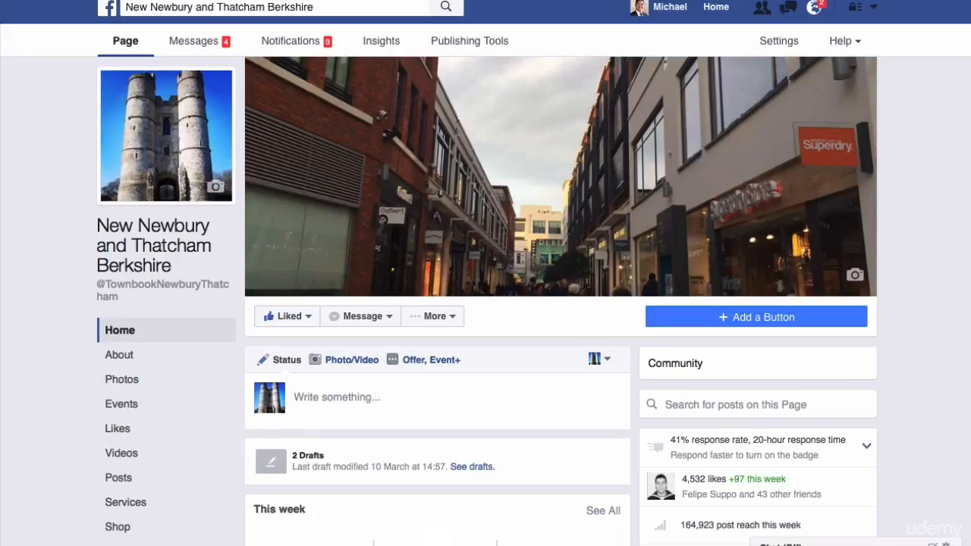
{"action": "scroll", "scroll_direction": "down", "scroll_amount": 3}
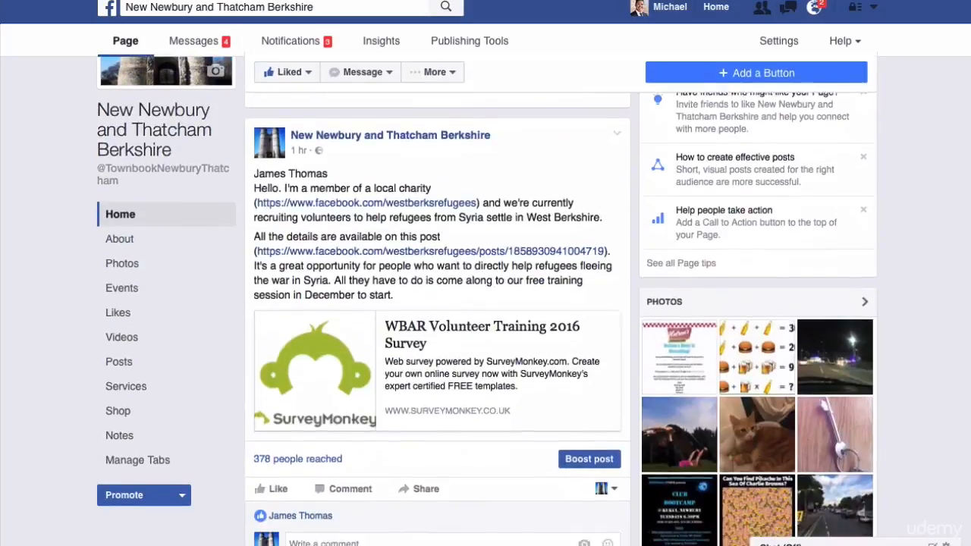
{"action": "scroll", "scroll_direction": "down", "scroll_amount": 3}
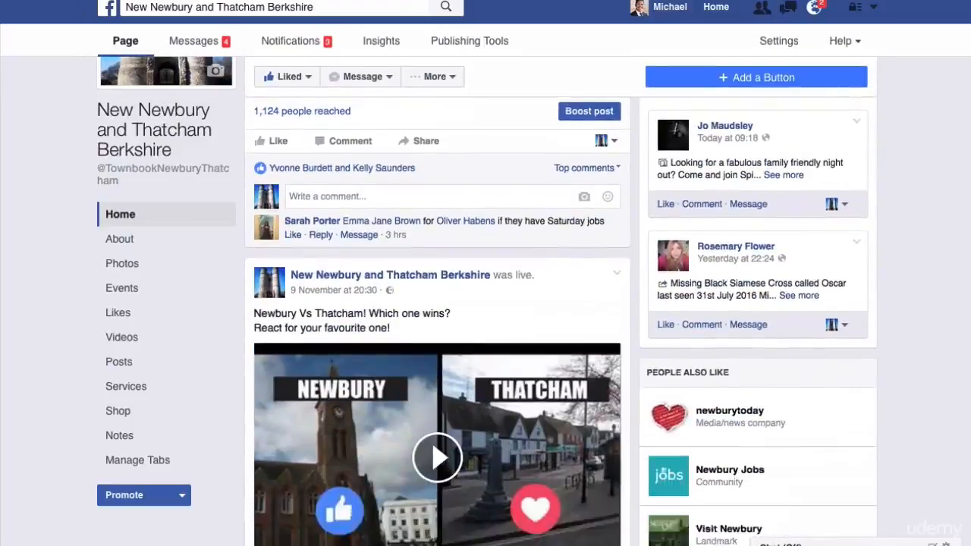
{"action": "left_click", "coordinate": [437, 458]}
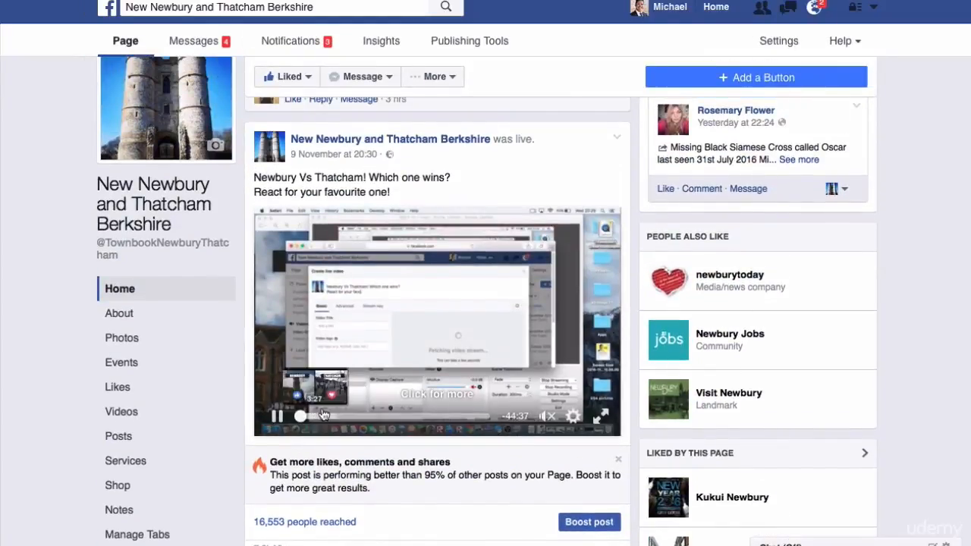
{"action": "scroll", "scroll_direction": "down", "scroll_amount": 3}
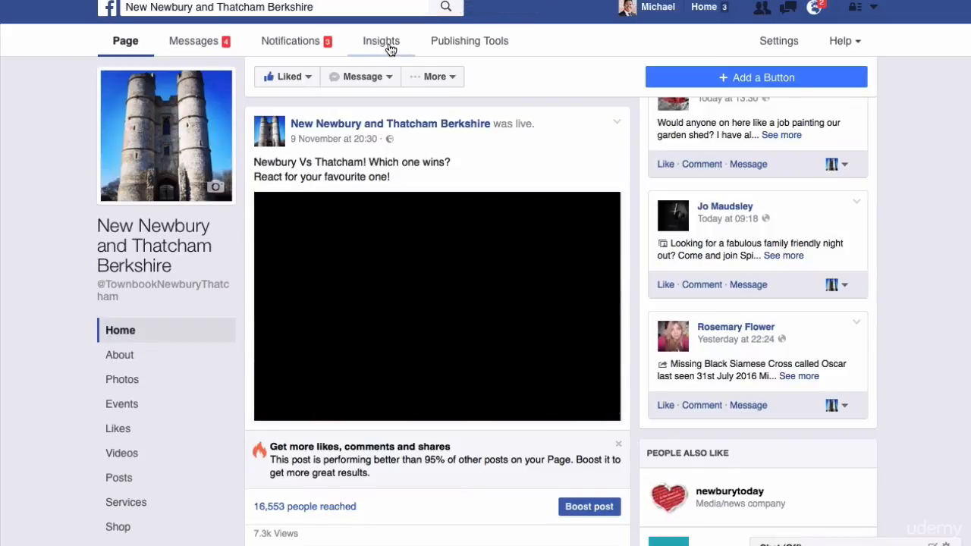
View Page Insights for Posts, reaching the All Posts Published table with reach and engagement
{"action": "left_click", "coordinate": [381, 40]}
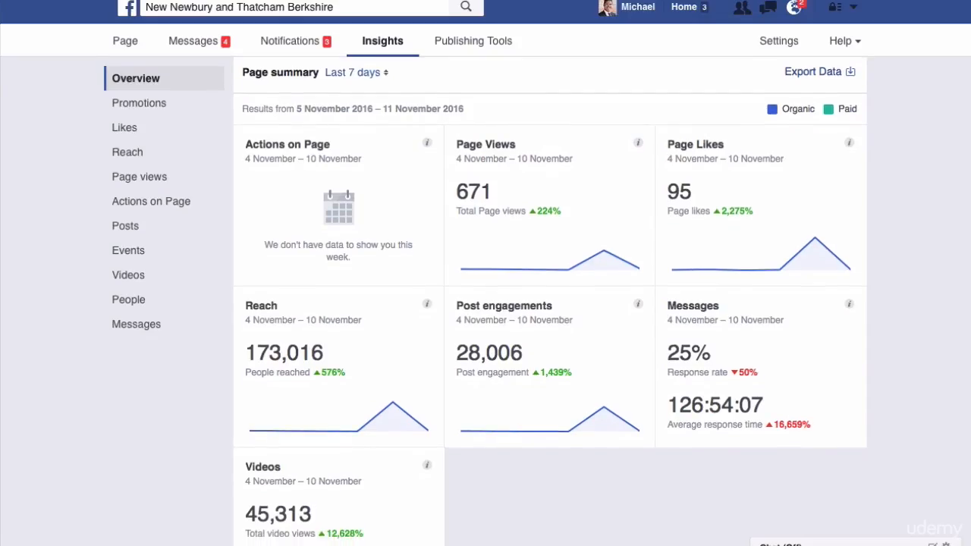
{"action": "mouse_move", "coordinate": [144, 250]}
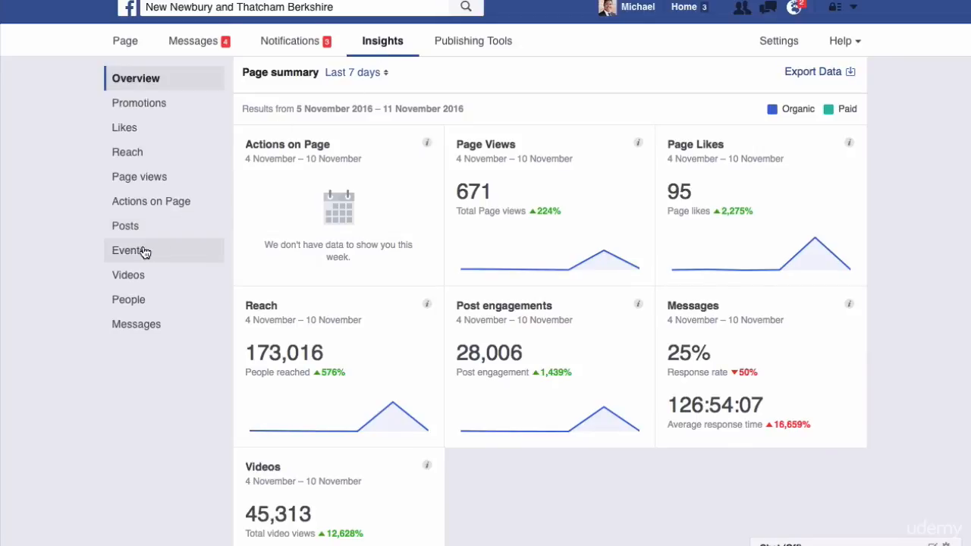
{"action": "left_click", "coordinate": [124, 224]}
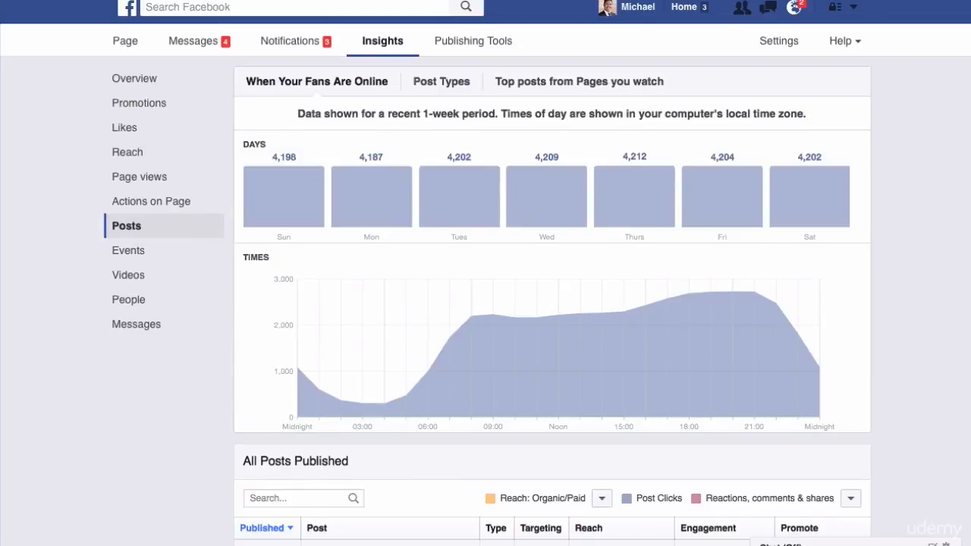
{"action": "scroll", "scroll_direction": "down", "scroll_amount": 3}
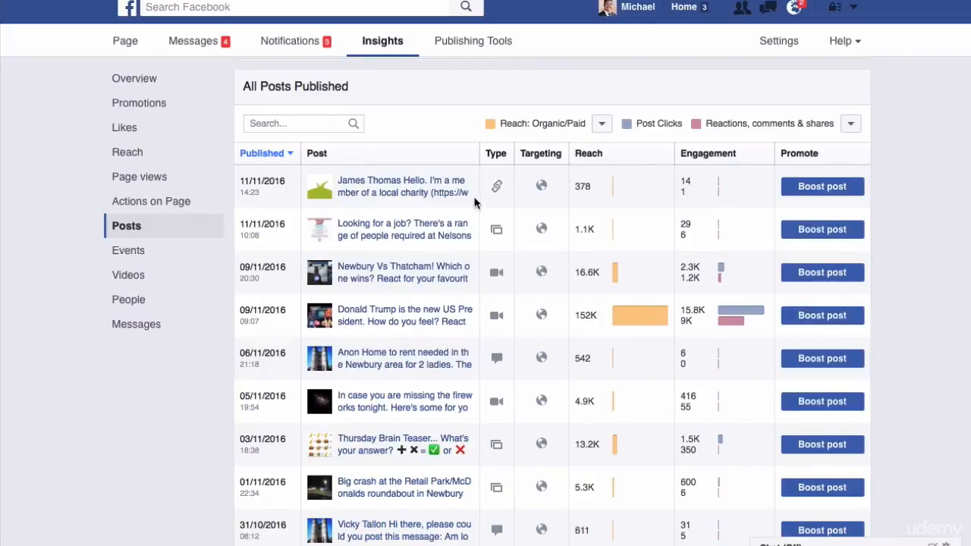
{"action": "scroll", "scroll_direction": "down", "scroll_amount": 3}
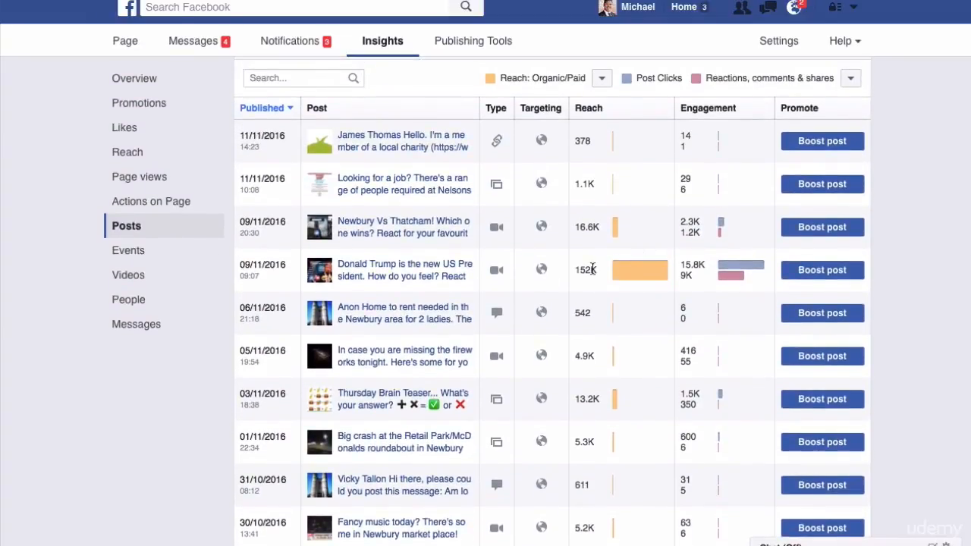
{"action": "mouse_move", "coordinate": [585, 230]}
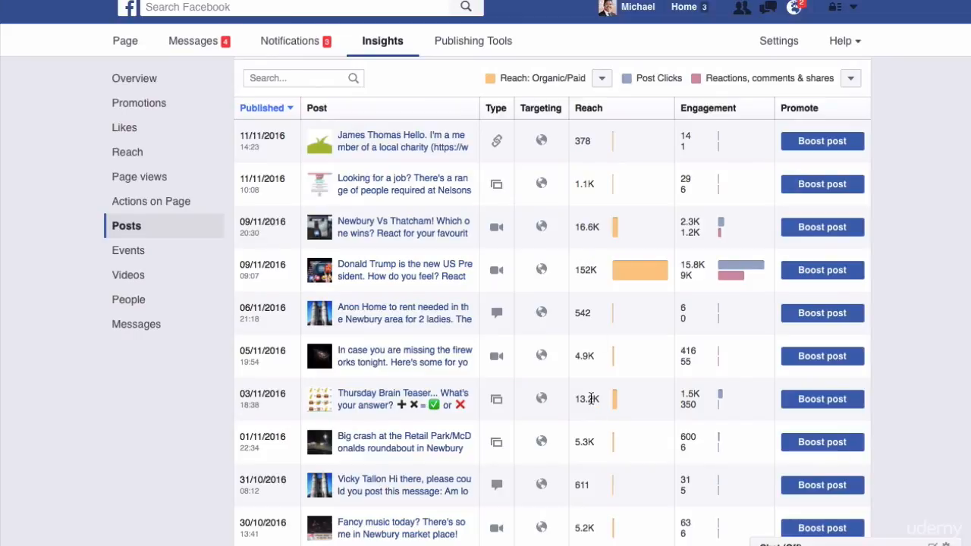
{"action": "mouse_move", "coordinate": [592, 243]}
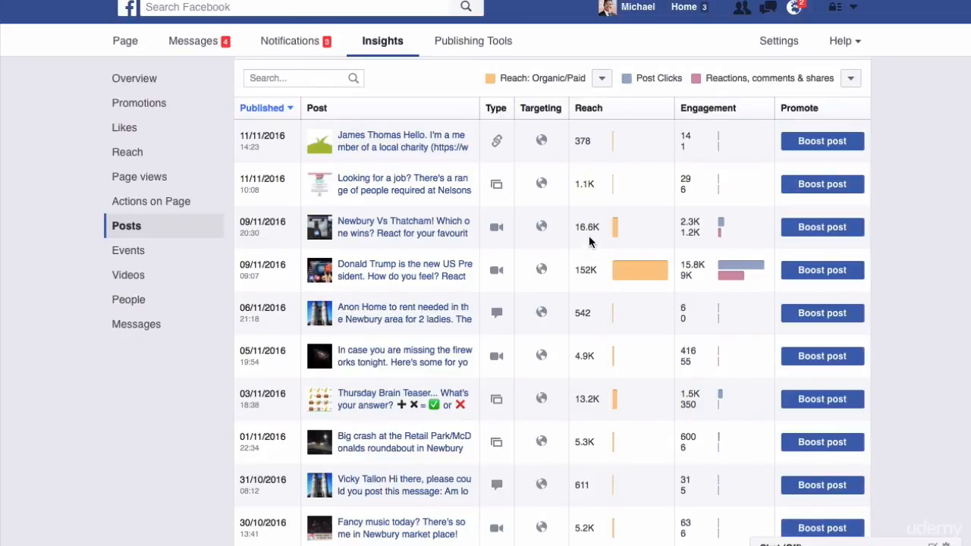
{"action": "mouse_move", "coordinate": [577, 228]}
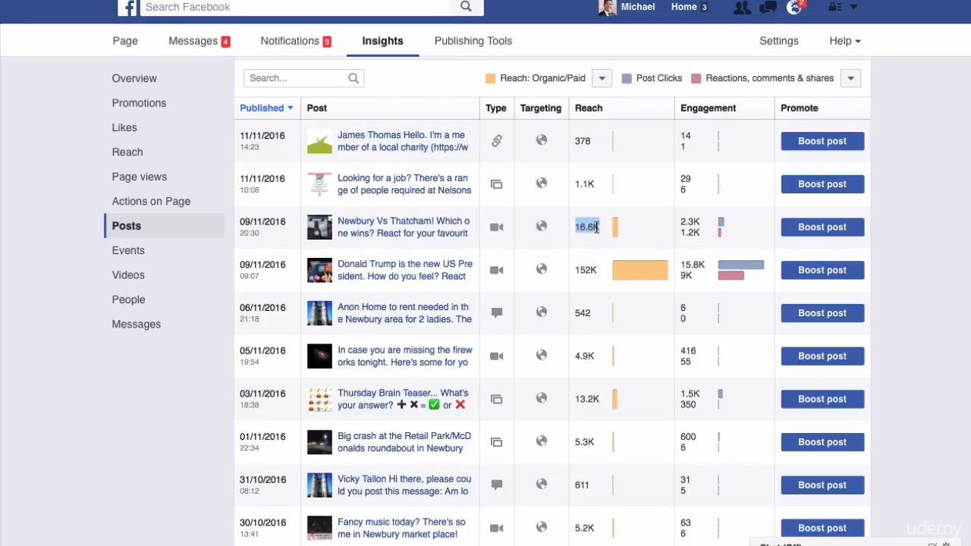
{"action": "mouse_move", "coordinate": [337, 389]}
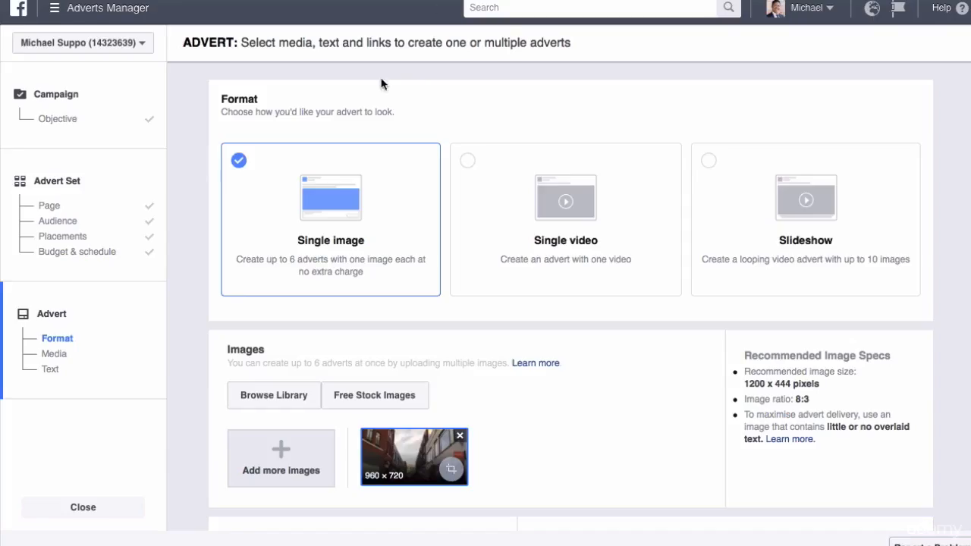
Remove the old street photo and upload the Newbury vs Thatcham image instead
{"action": "scroll", "scroll_direction": "down", "scroll_amount": 3}
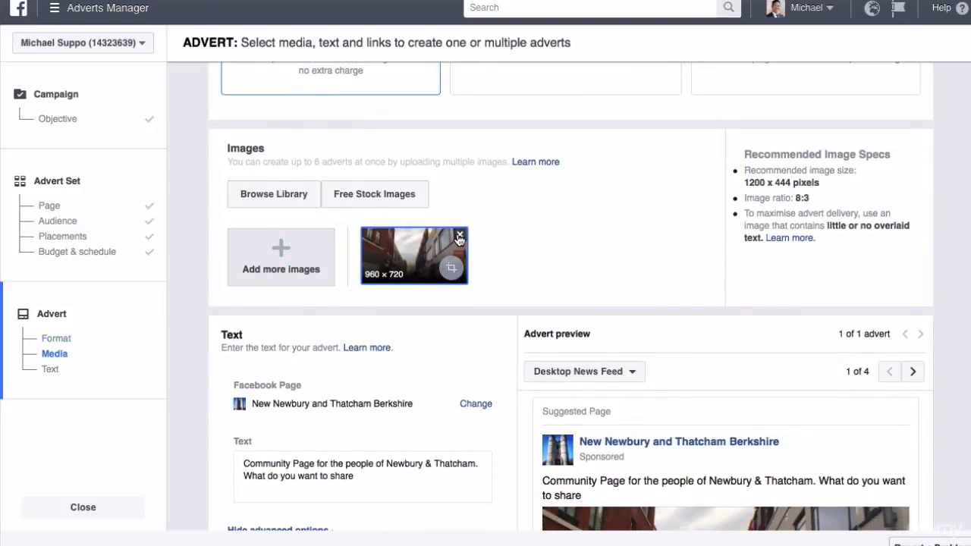
{"action": "left_click", "coordinate": [458, 234]}
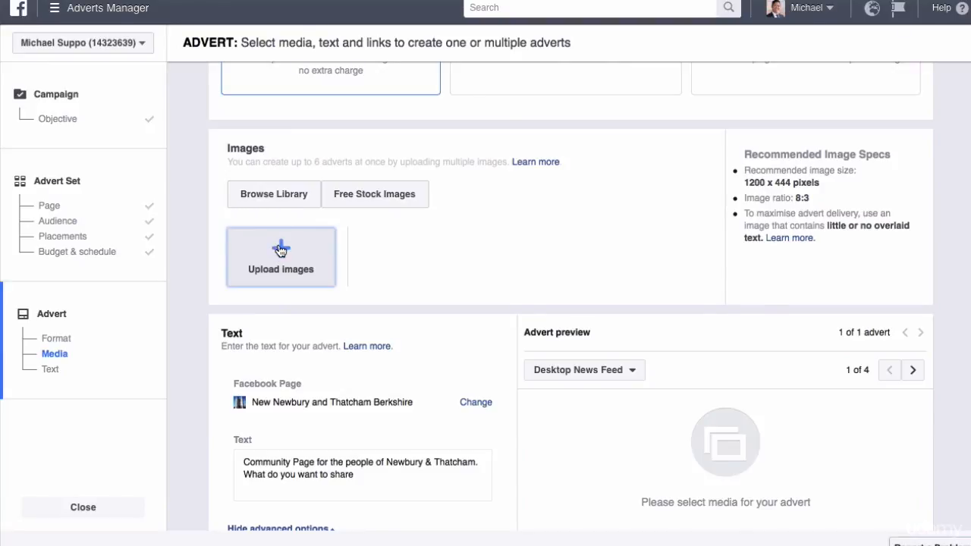
{"action": "mouse_move", "coordinate": [422, 260]}
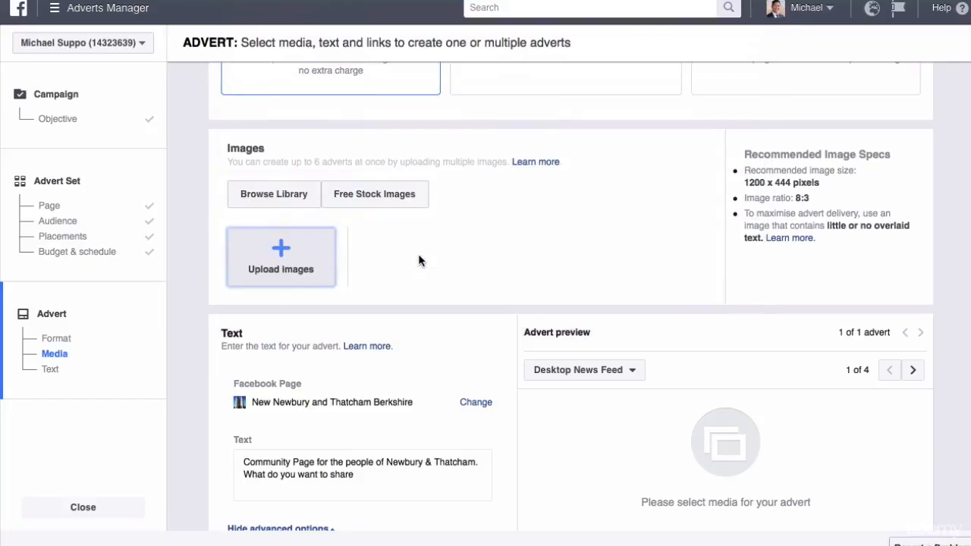
{"action": "left_click", "coordinate": [280, 257]}
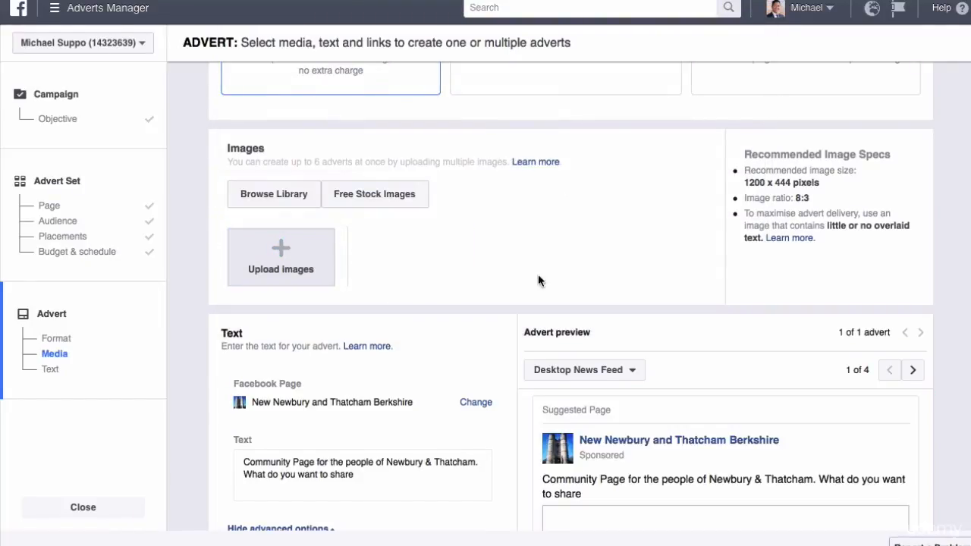
{"action": "left_click", "coordinate": [280, 256]}
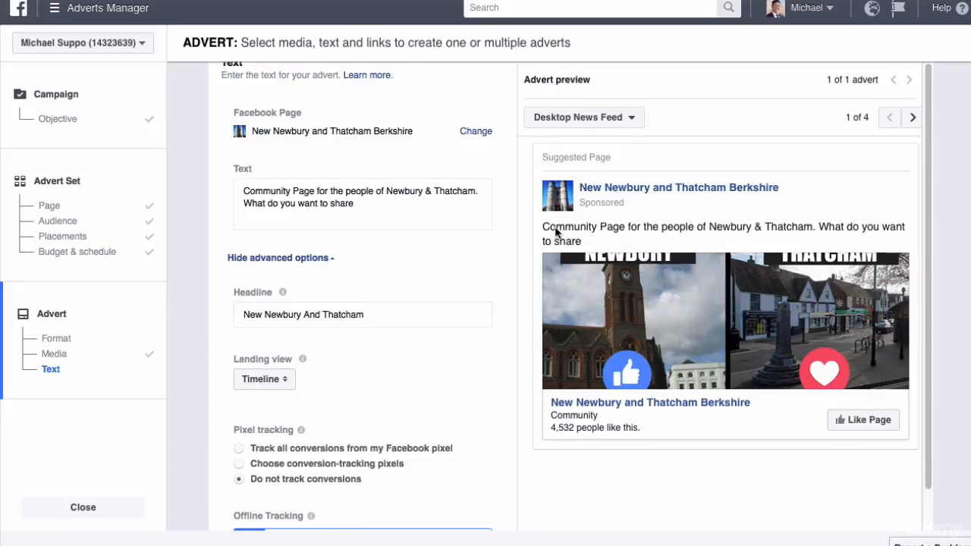
{"action": "mouse_move", "coordinate": [766, 235]}
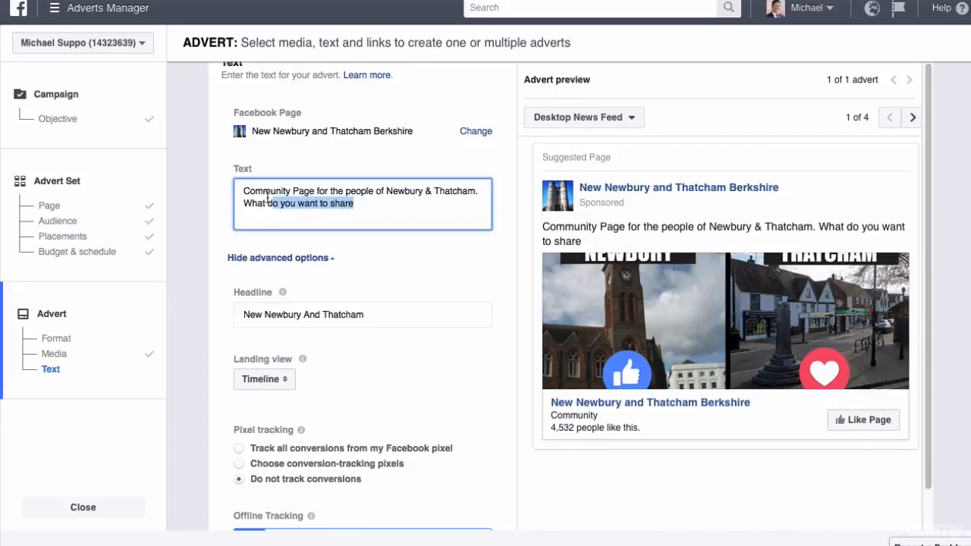
Replace the advert text with "If you're a resident of Newbury or Thatcham and you like to have fun!"
{"action": "type", "text": "If you're a resident"}
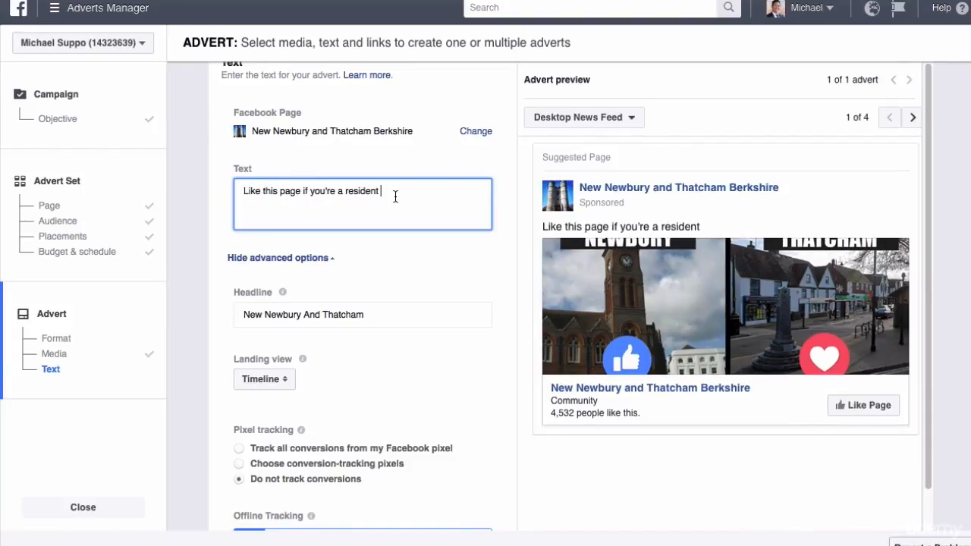
{"action": "type", "text": "of Newbury"}
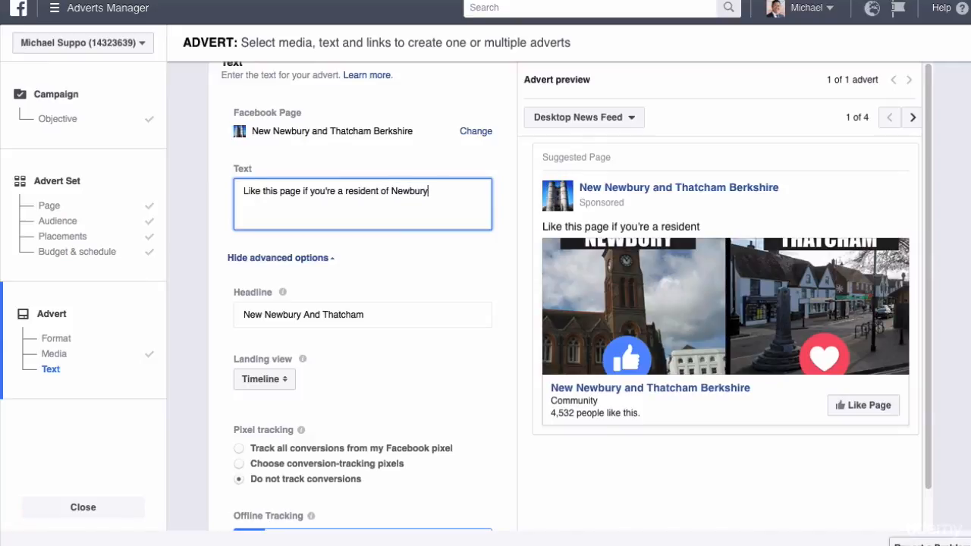
{"action": "type", "text": "or Thatc"}
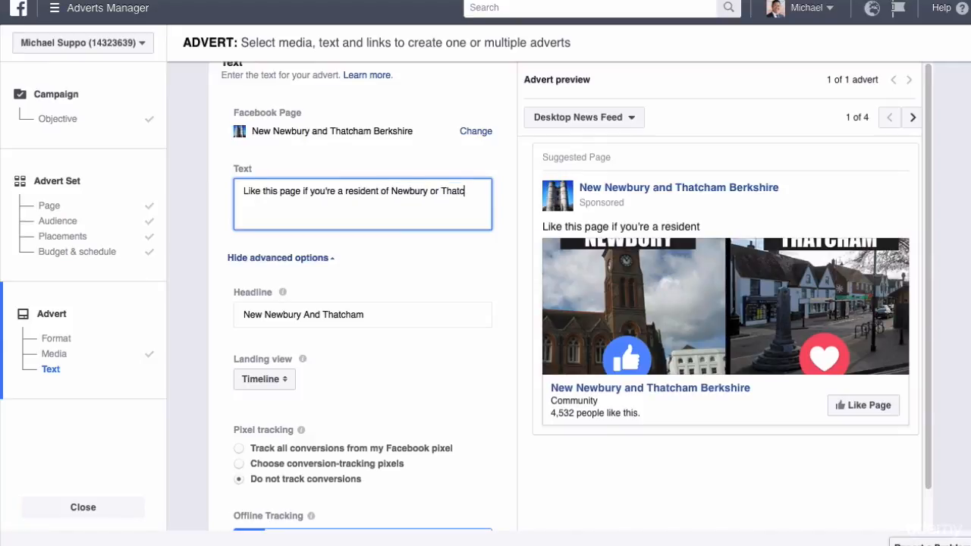
{"action": "type", "text": "Thatcham!"}
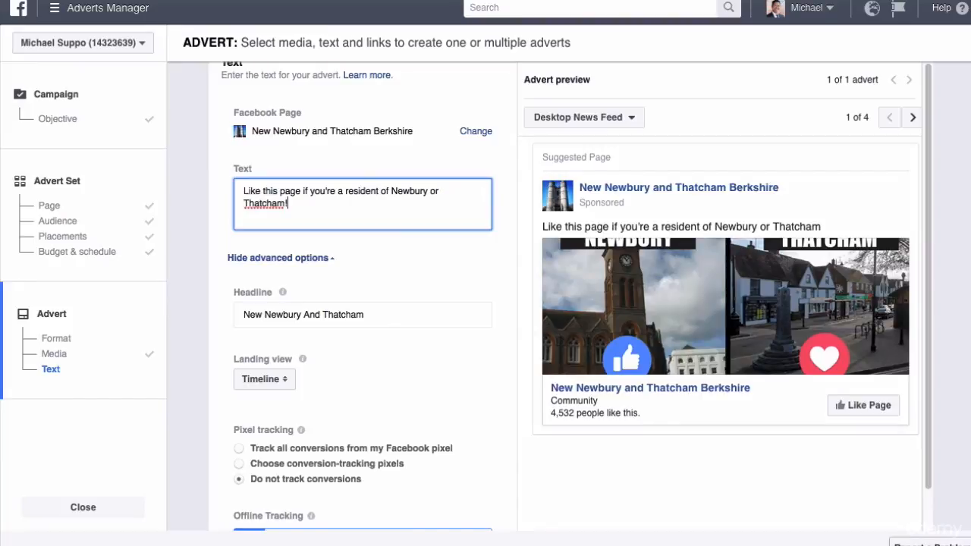
{"action": "type", "text": "and you like to have fun"}
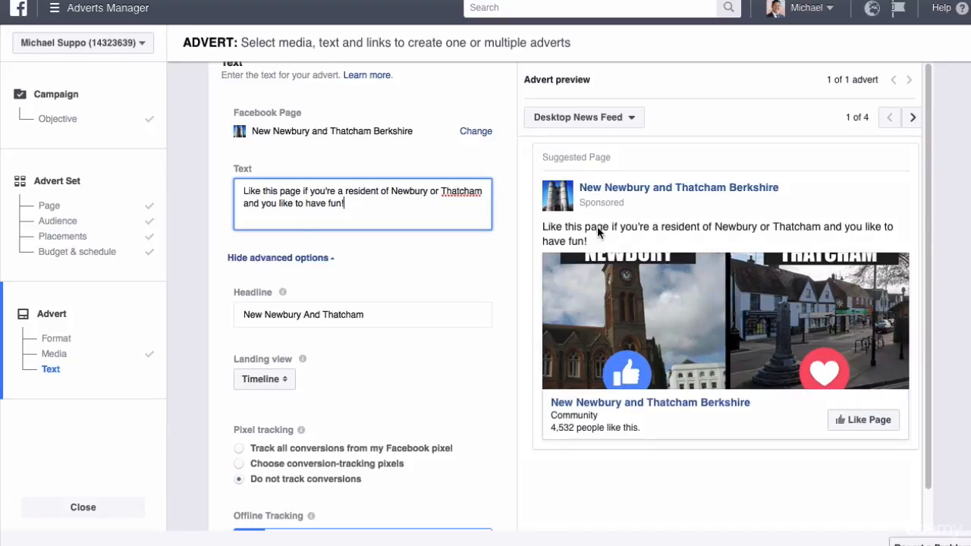
{"action": "mouse_move", "coordinate": [827, 244]}
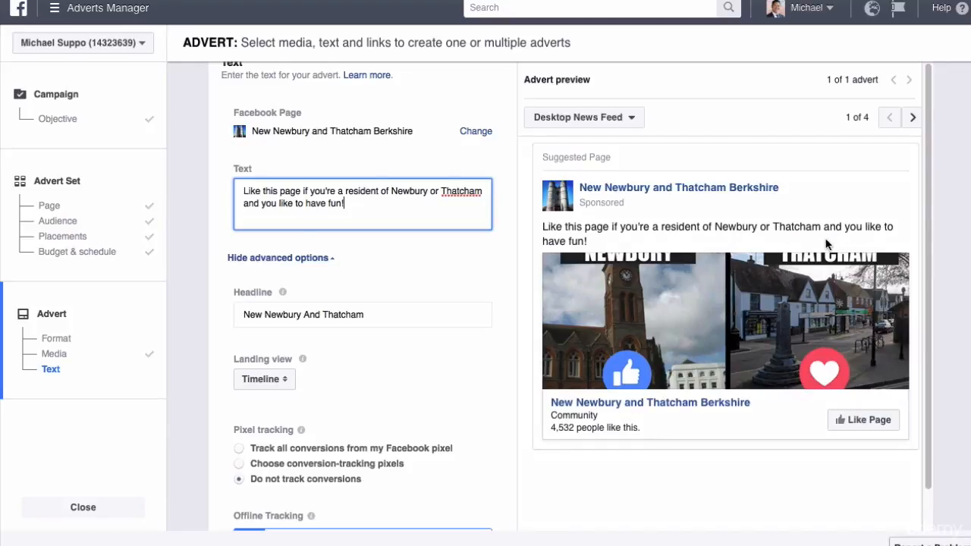
{"action": "mouse_move", "coordinate": [606, 246]}
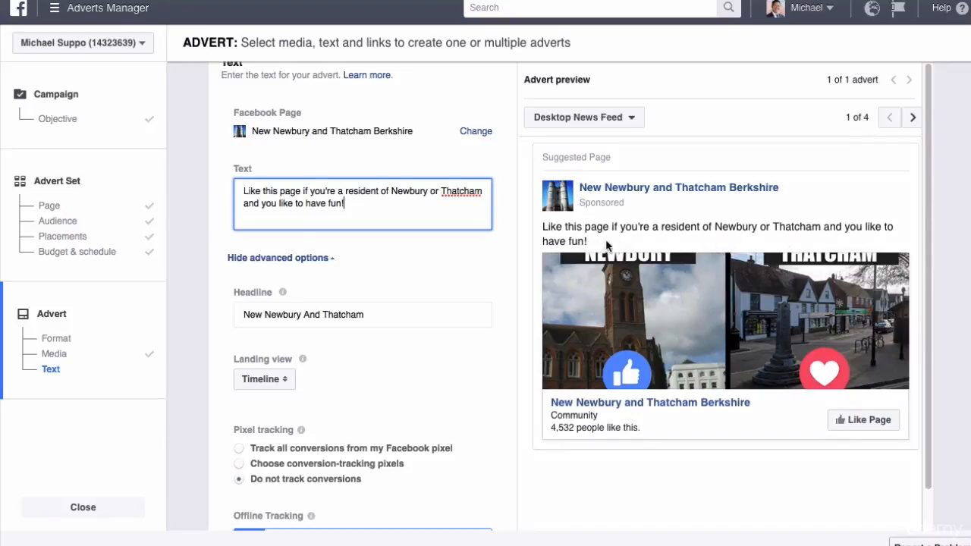
{"action": "mouse_move", "coordinate": [552, 243]}
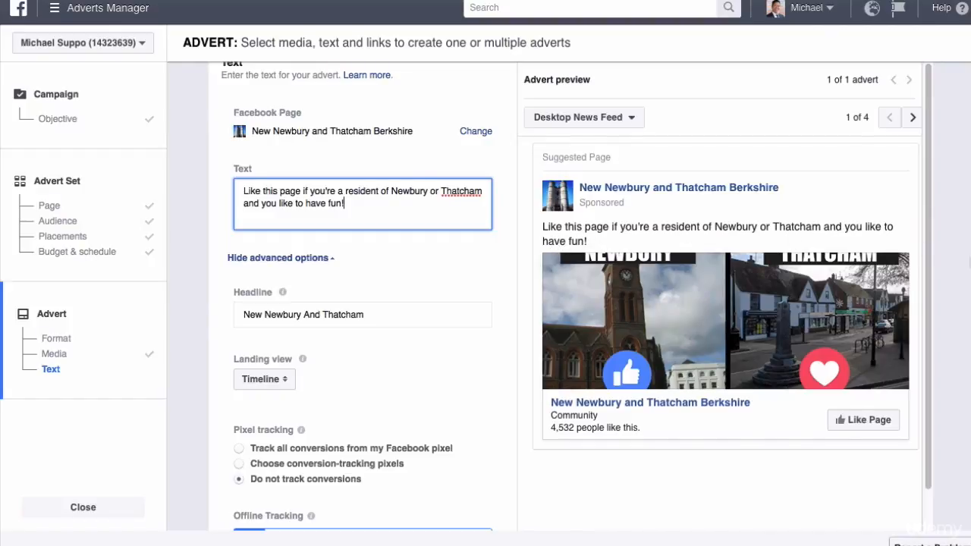
{"action": "scroll", "scroll_direction": "down", "scroll_amount": 3}
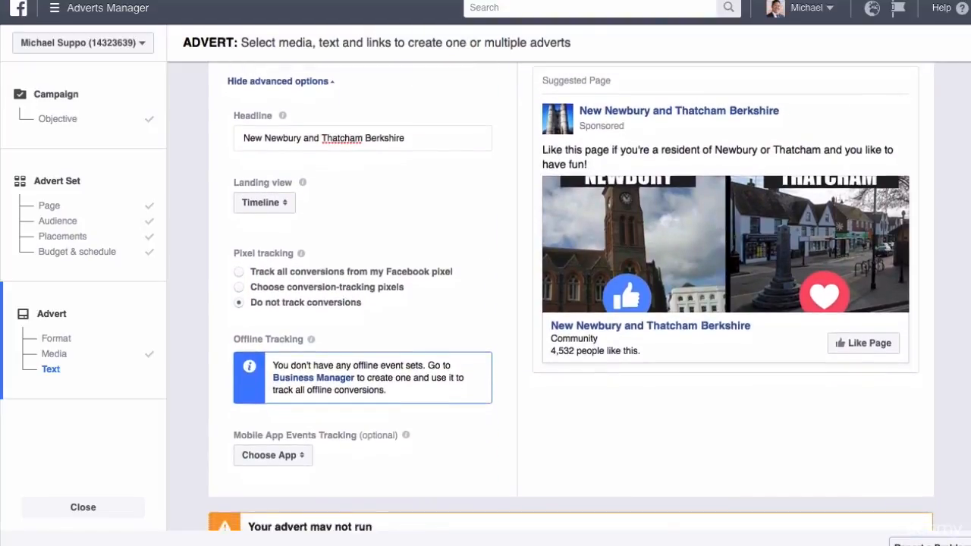
Place the advert order, confirming it again despite the too-much-image-text warning
{"action": "scroll", "scroll_direction": "down", "scroll_amount": 3}
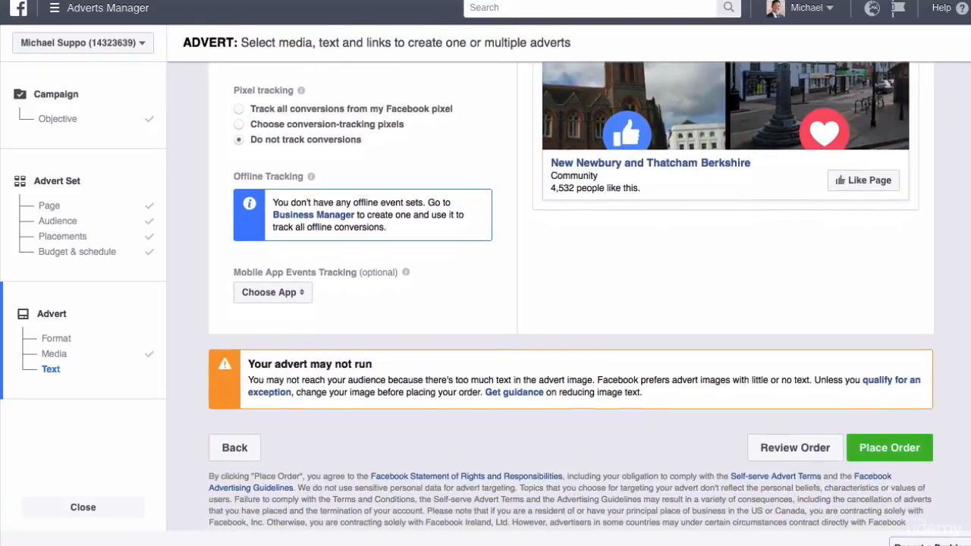
{"action": "left_click", "coordinate": [889, 447]}
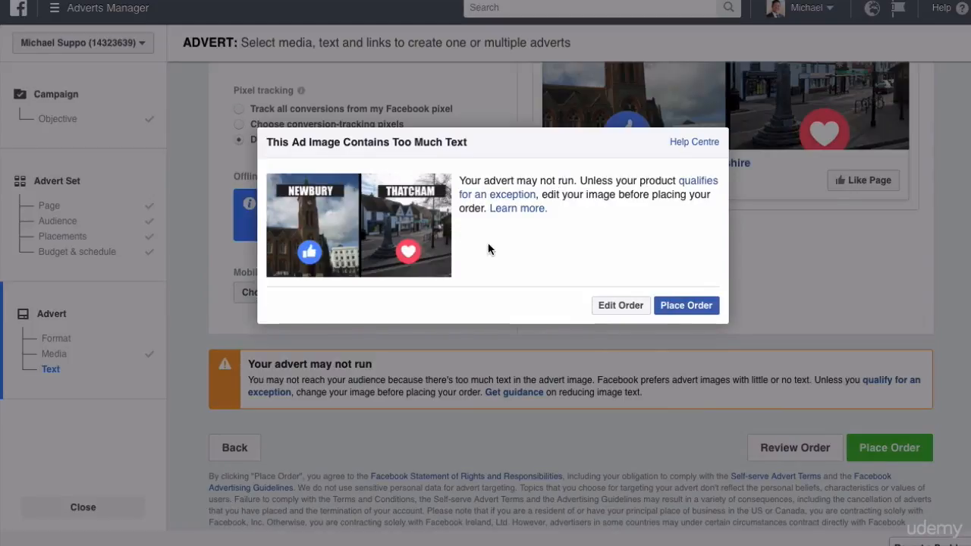
{"action": "mouse_move", "coordinate": [686, 301]}
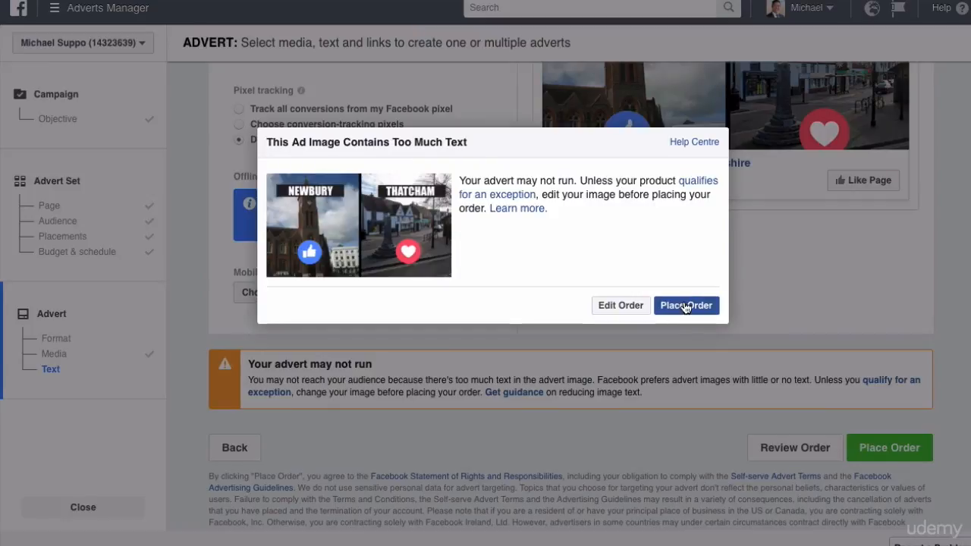
{"action": "left_click", "coordinate": [686, 305]}
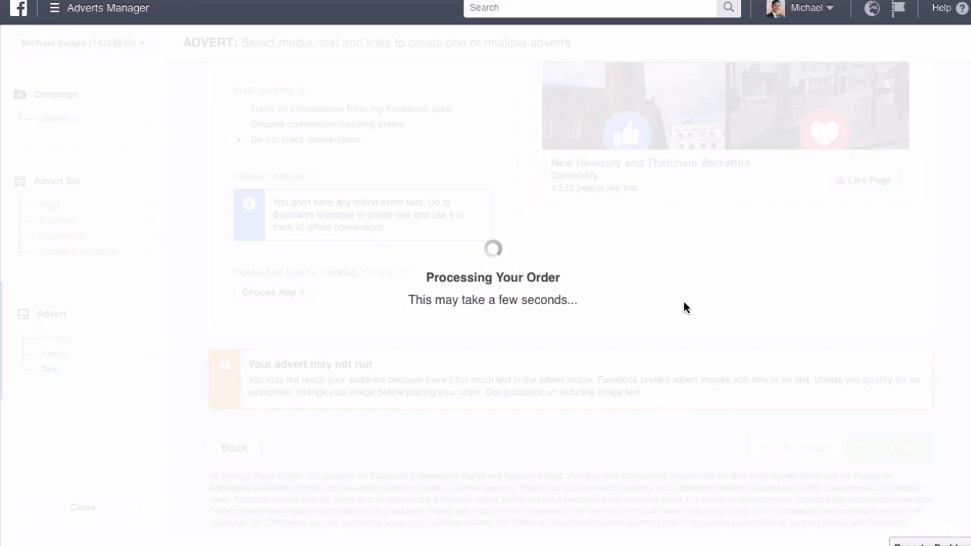